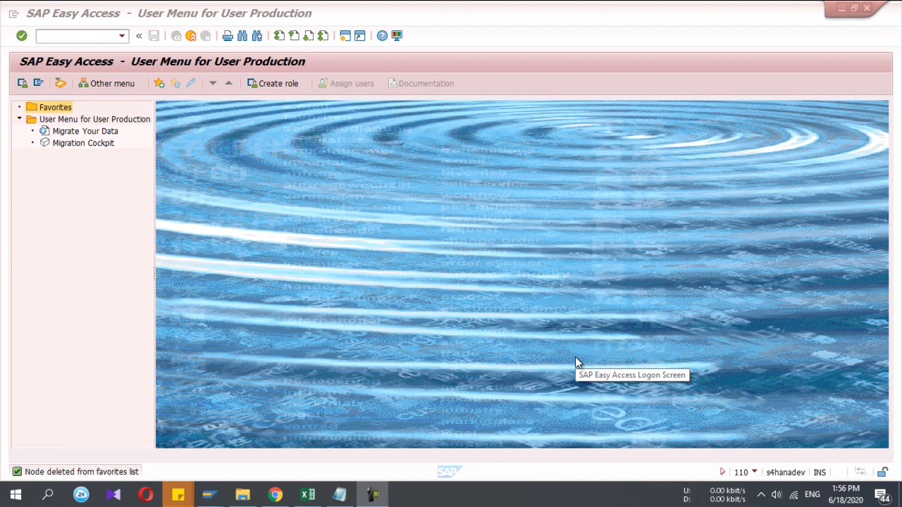
pyautogui.moveTo(578, 363)
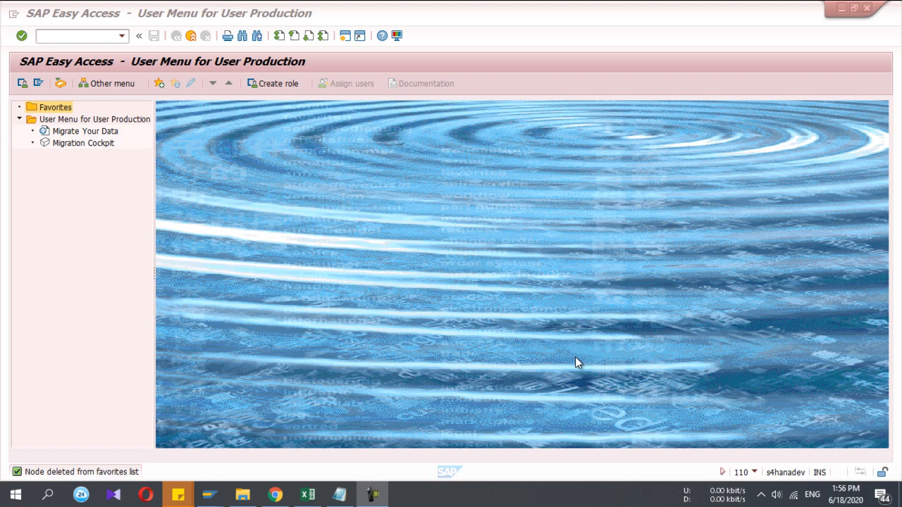
# - Review the LTMC note and the existing material BOM's first component line in SAP GUI
pyautogui.click(338, 495)
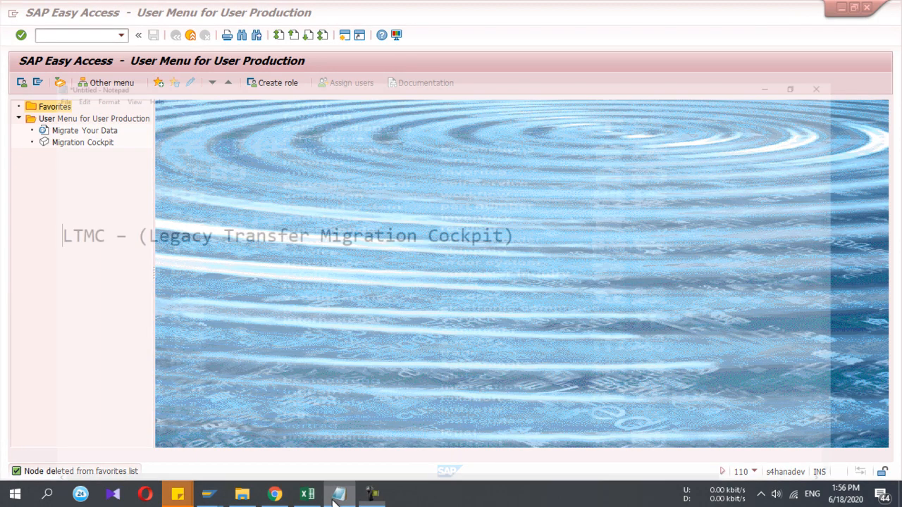
pyautogui.click(339, 493)
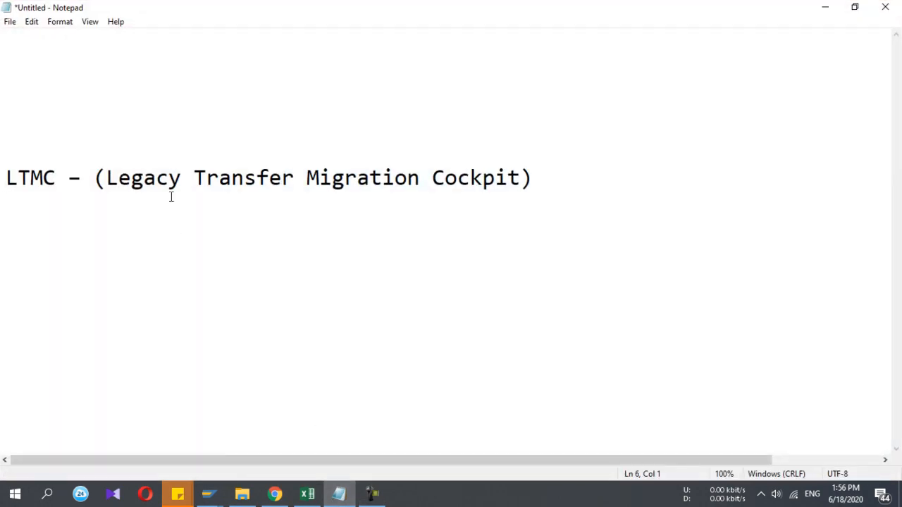
pyautogui.moveTo(820, 8)
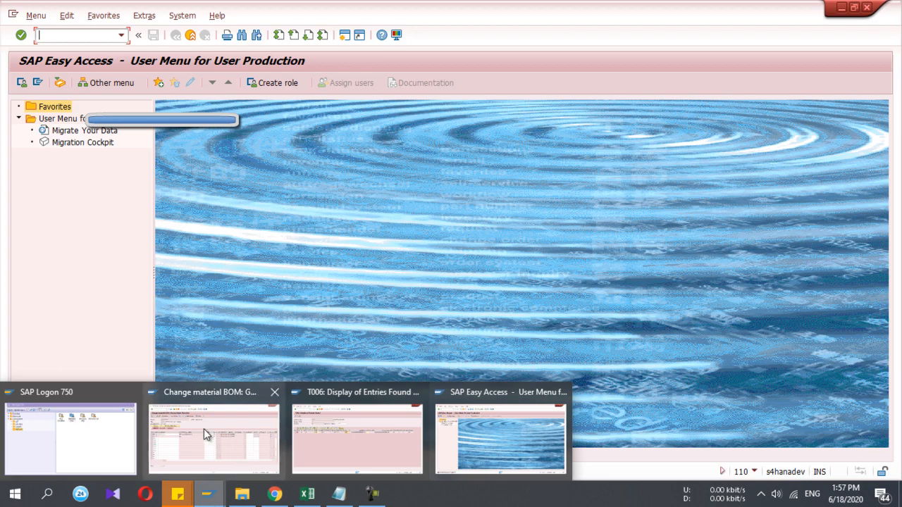
pyautogui.click(214, 437)
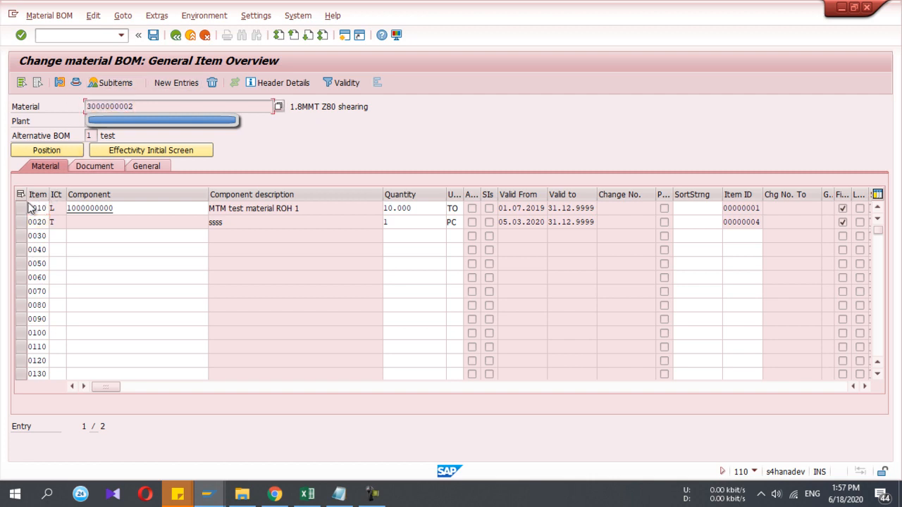
pyautogui.click(21, 209)
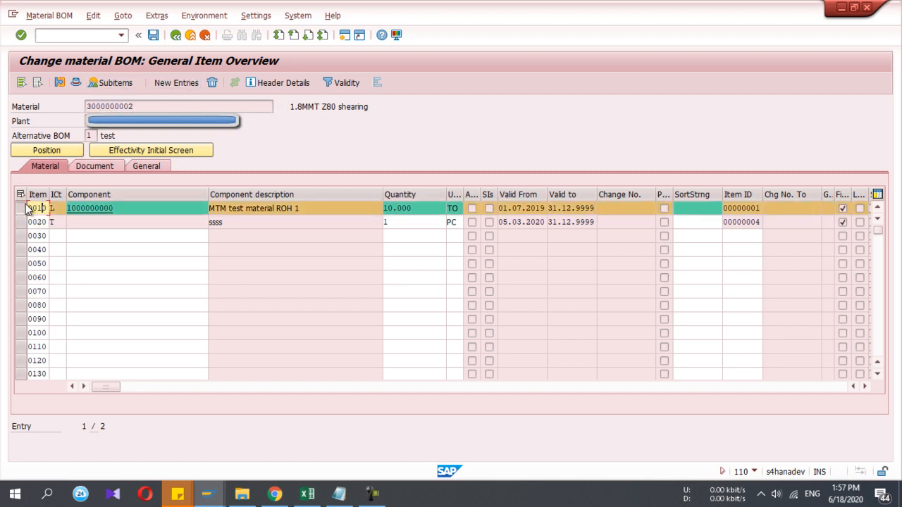
pyautogui.click(398, 208)
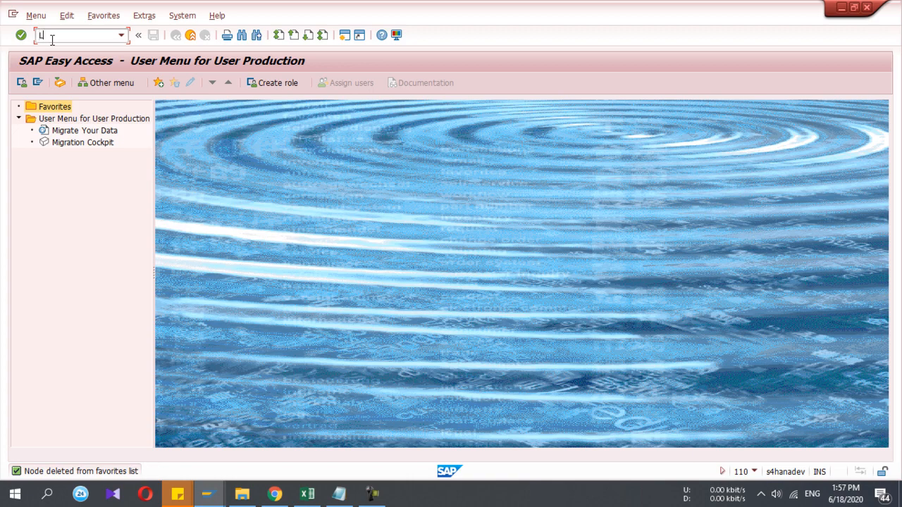
# - Launch transaction LTMC and maximize the Migrate Your Data window
pyautogui.write('TMC')
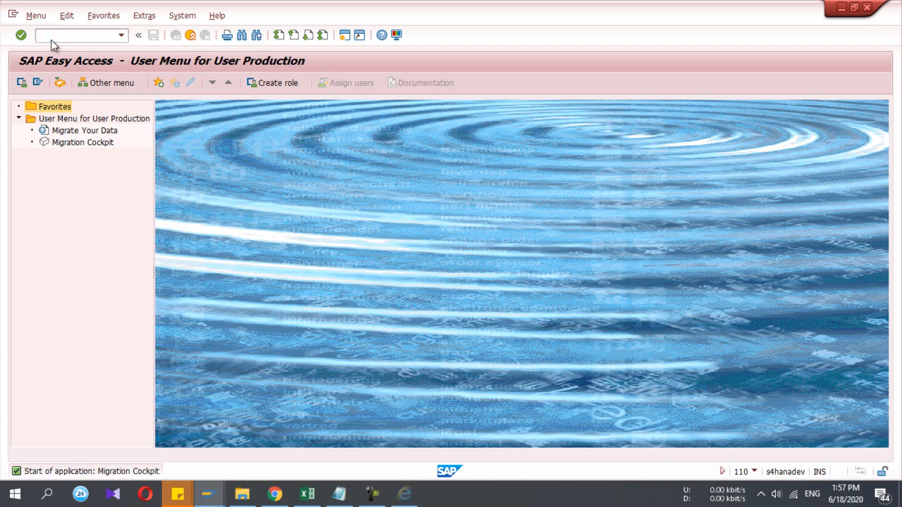
pyautogui.doubleClick(84, 130)
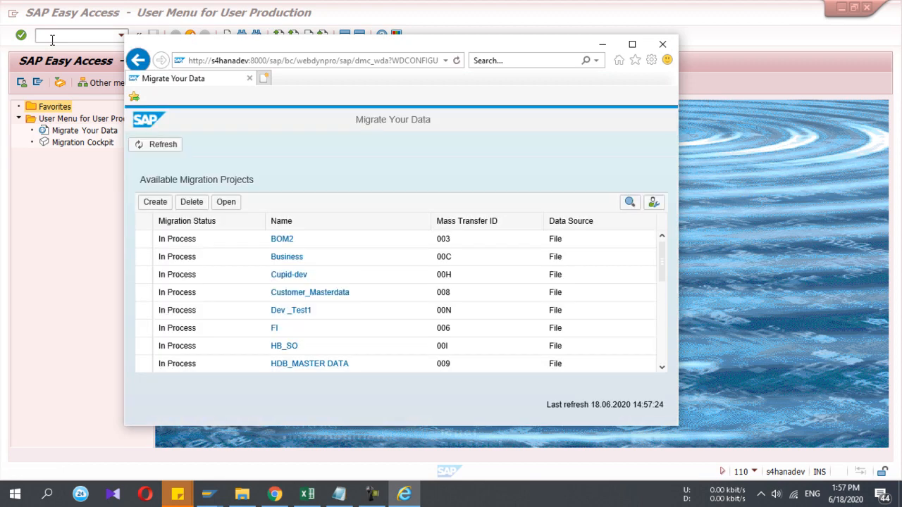
pyautogui.moveTo(229, 152)
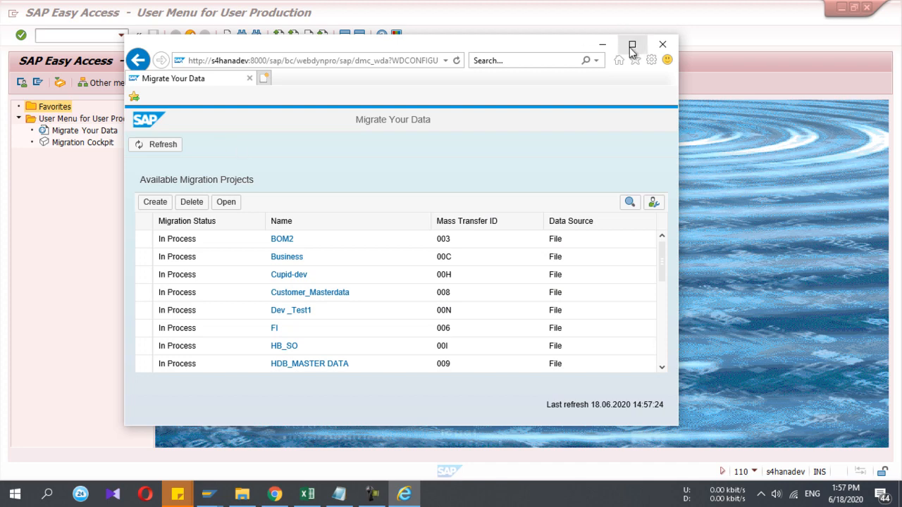
pyautogui.moveTo(631, 43)
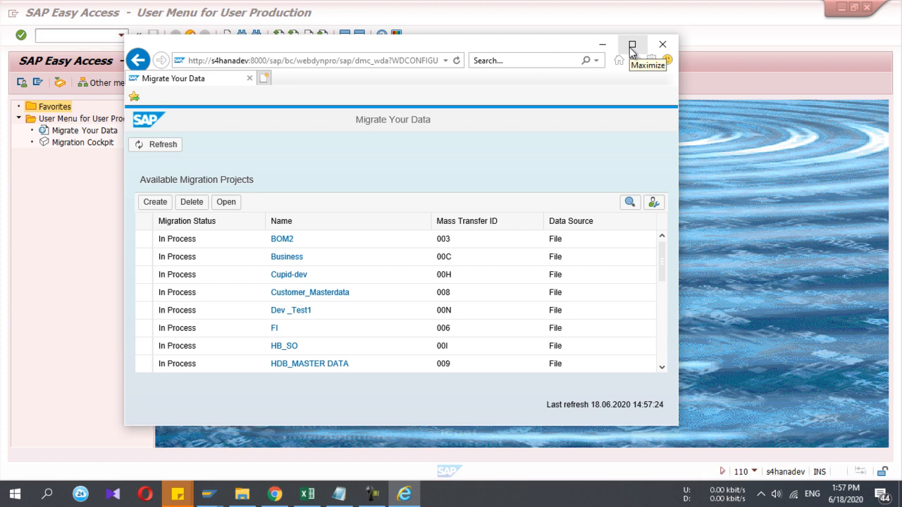
pyautogui.moveTo(631, 54)
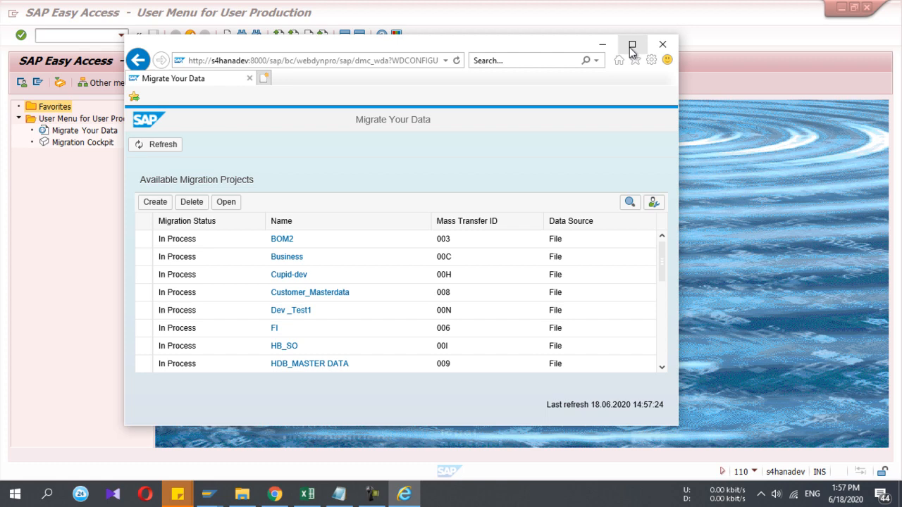
pyautogui.click(631, 44)
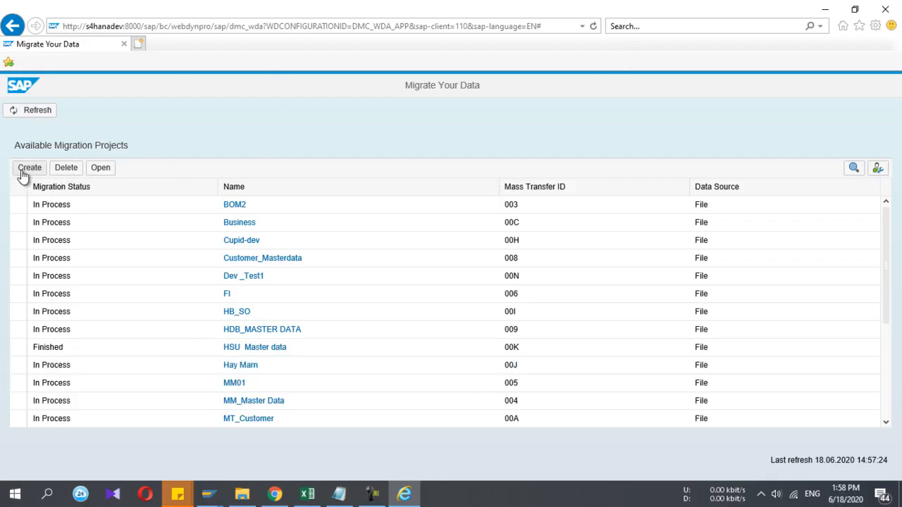
# - Create migration project KHZEEDS1 with Transfer Data from File
pyautogui.click(29, 167)
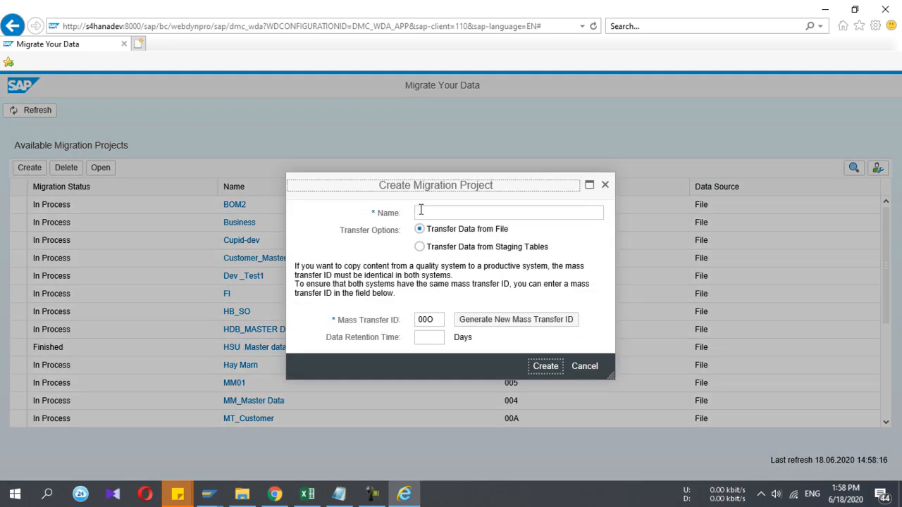
pyautogui.click(508, 212)
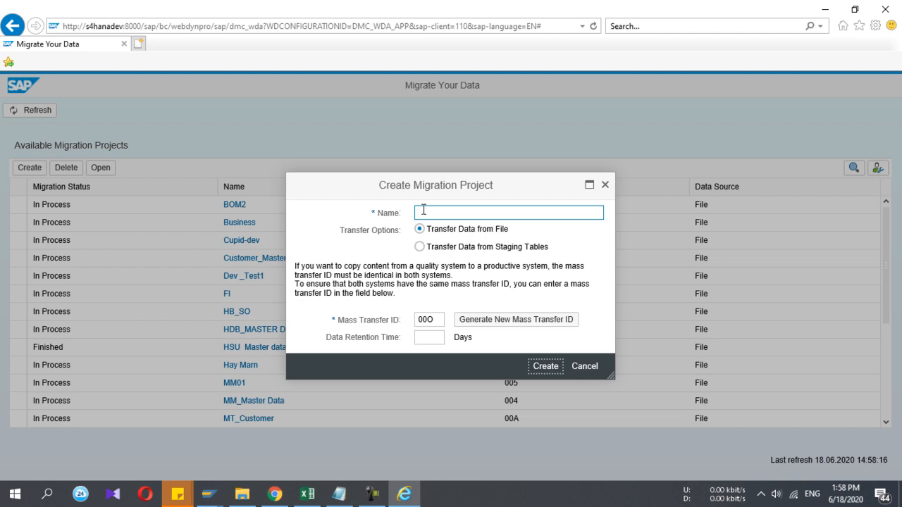
pyautogui.write('KHZEEDS1')
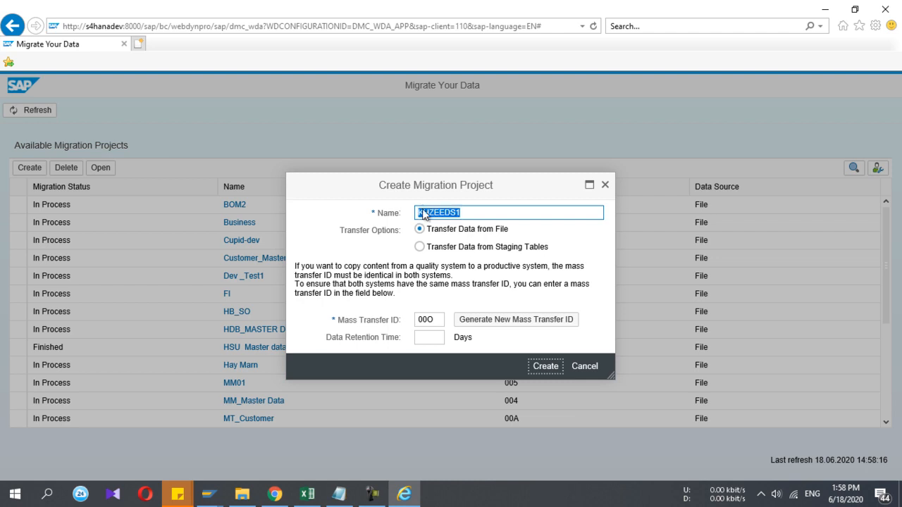
pyautogui.moveTo(462, 228)
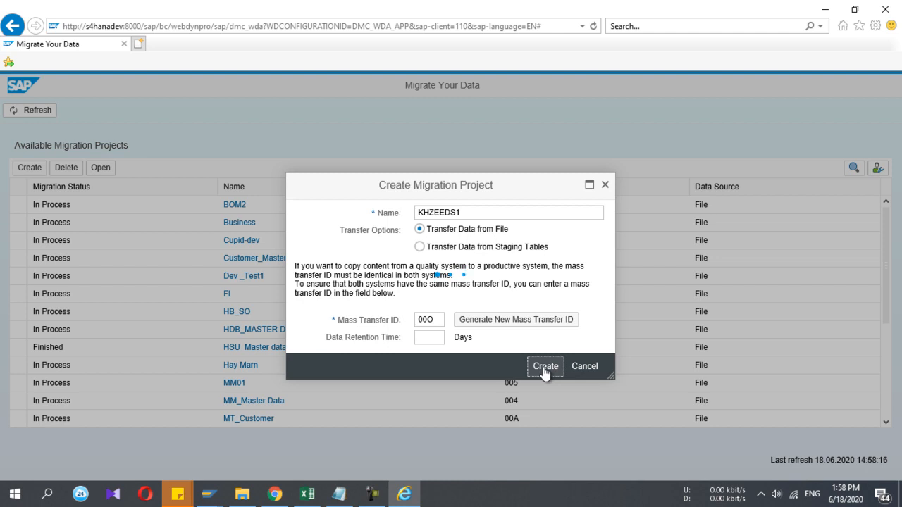
pyautogui.click(544, 367)
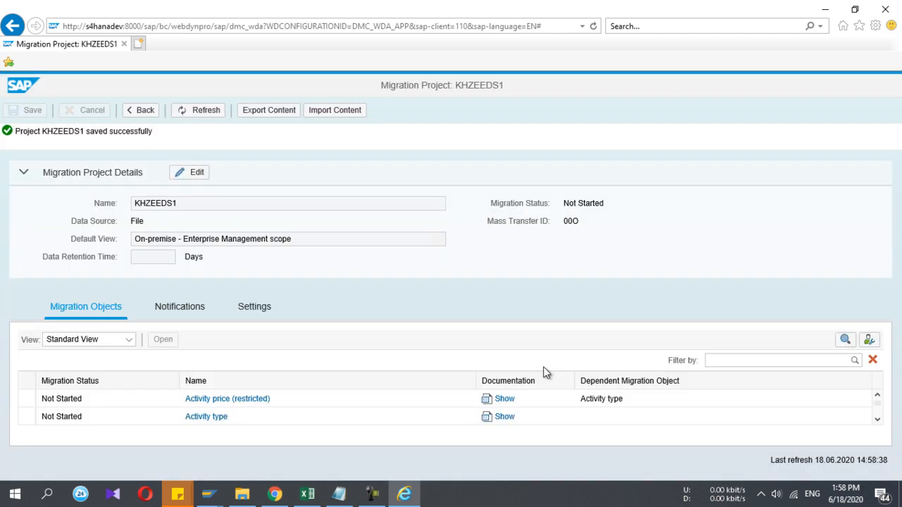
pyautogui.moveTo(168, 206)
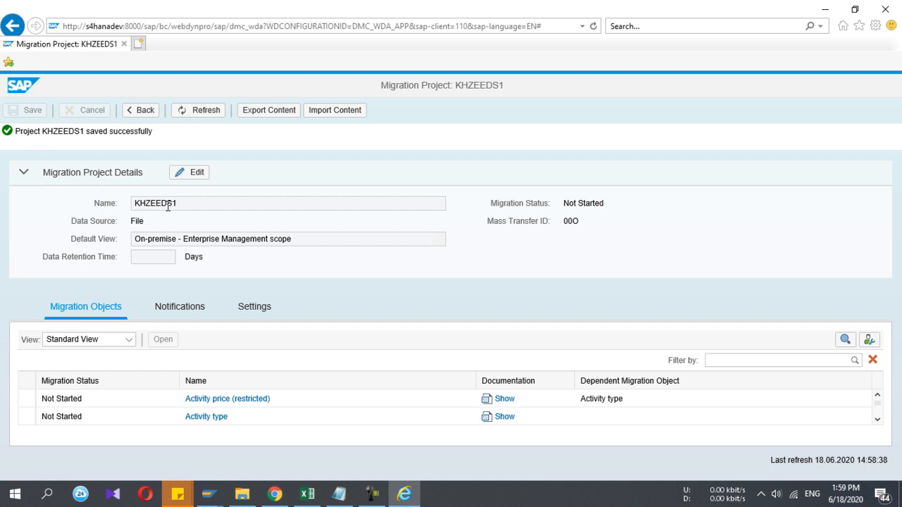
pyautogui.moveTo(203, 305)
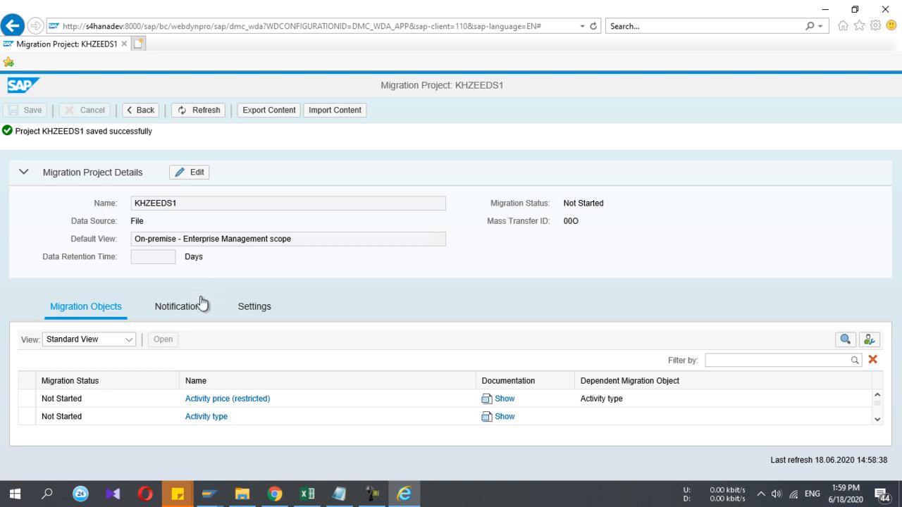
pyautogui.moveTo(192, 291)
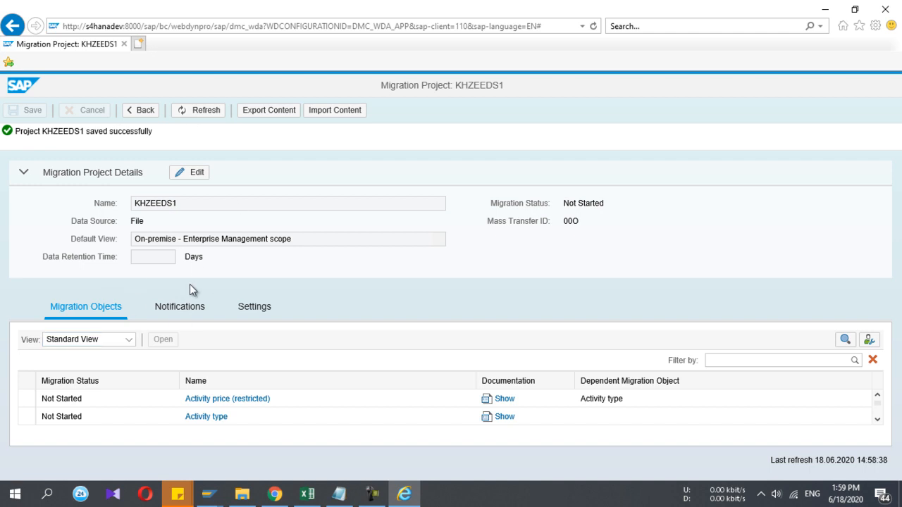
# - Filter the migration objects by BOM and choose Material BOM
pyautogui.click(783, 361)
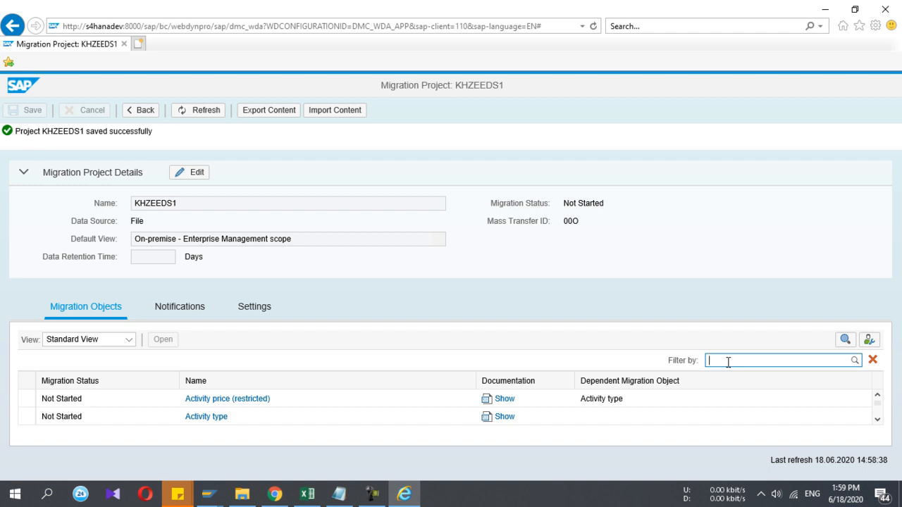
pyautogui.write('BOM')
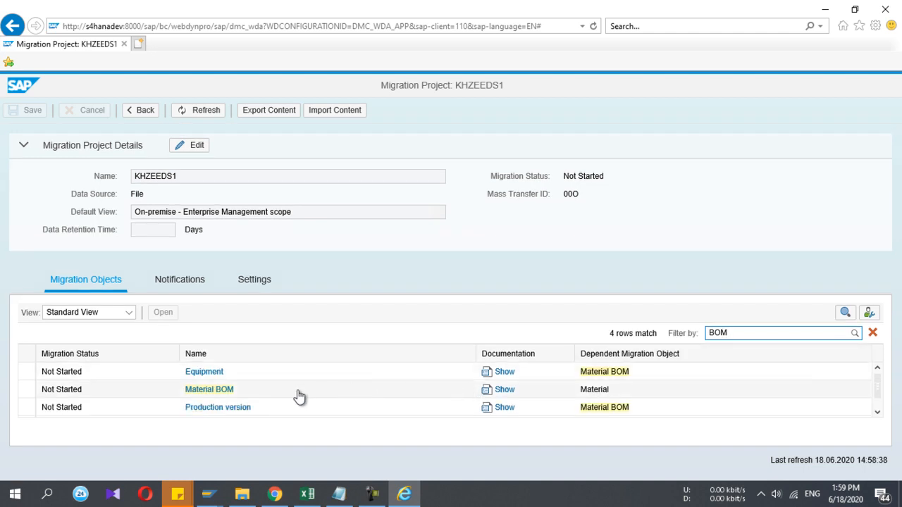
pyautogui.moveTo(222, 389)
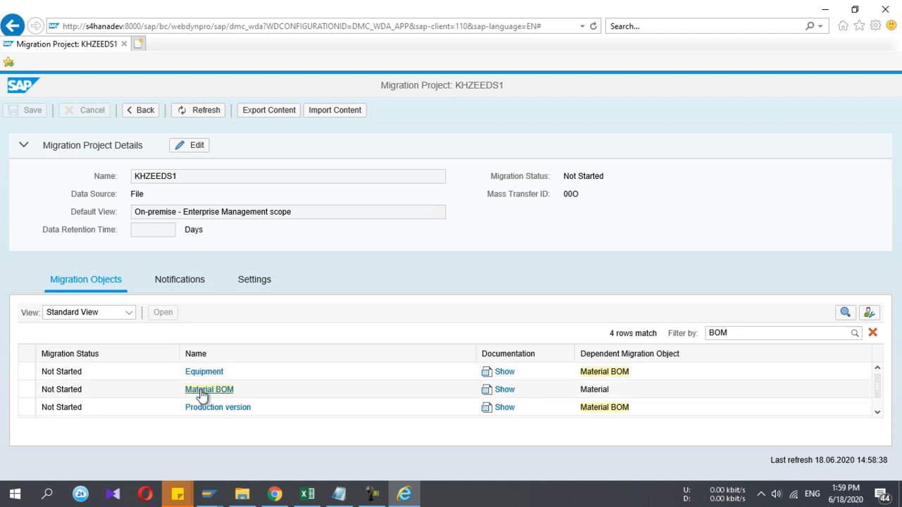
pyautogui.click(208, 389)
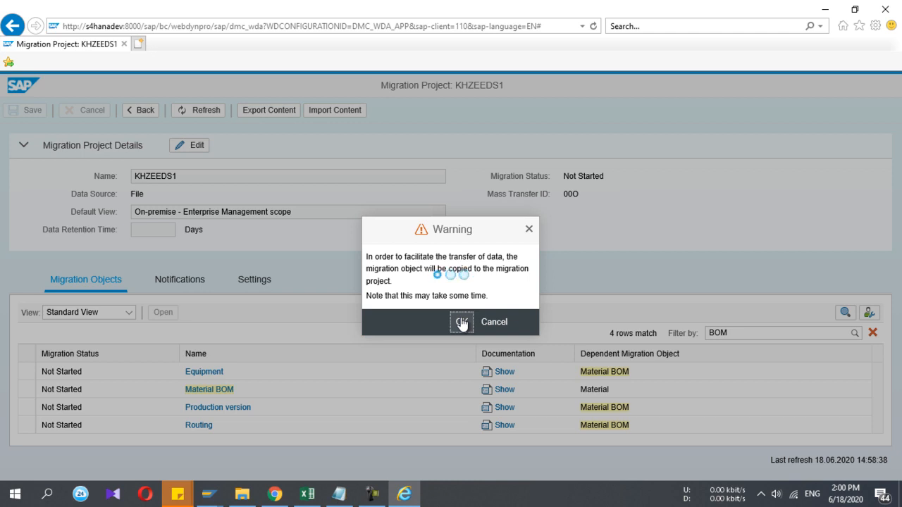
# - Copy Material BOM into the project, download its template and open it in Excel
pyautogui.click(462, 321)
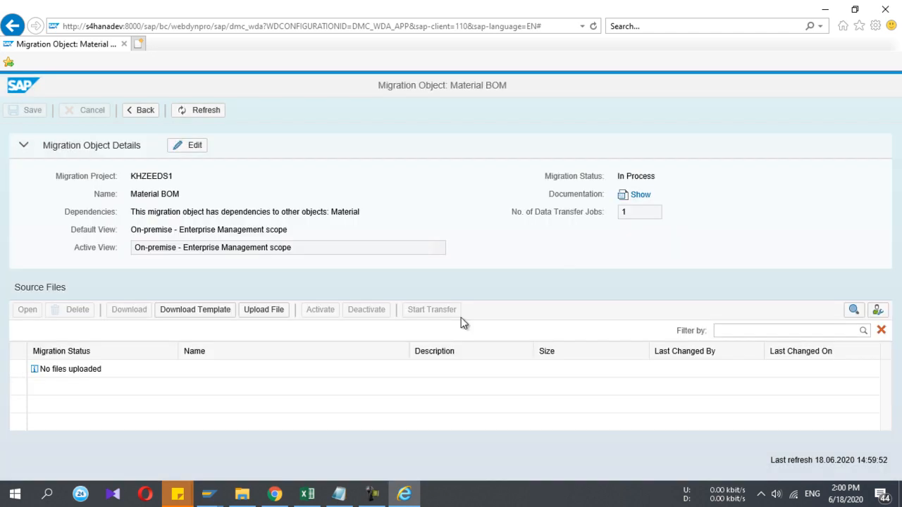
pyautogui.moveTo(279, 335)
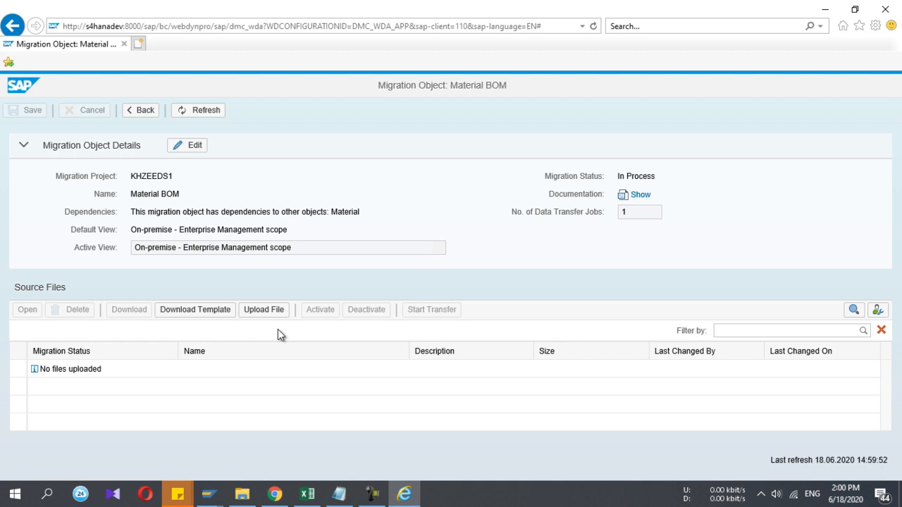
pyautogui.moveTo(233, 327)
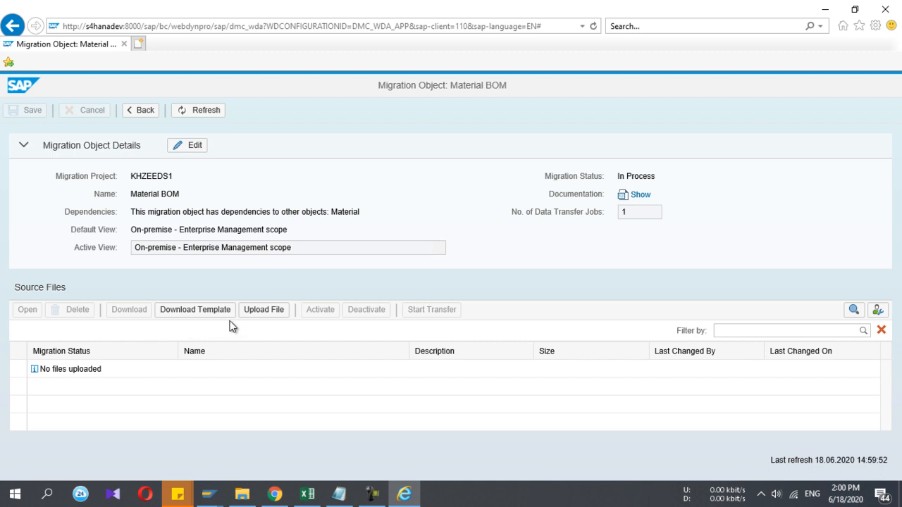
pyautogui.moveTo(194, 310)
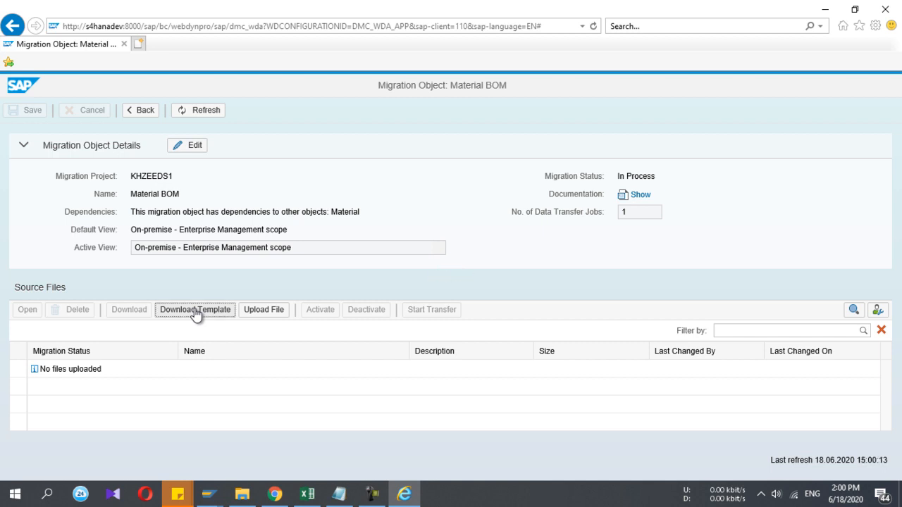
pyautogui.click(195, 310)
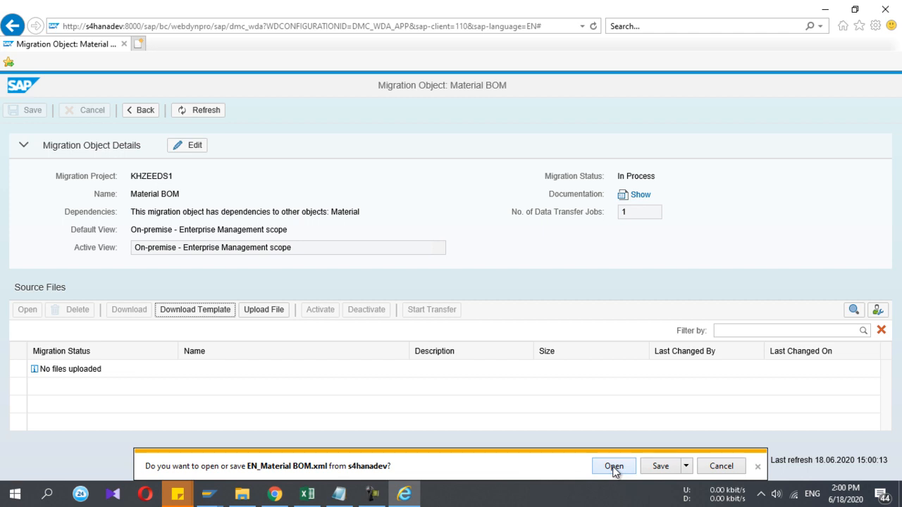
pyautogui.click(612, 466)
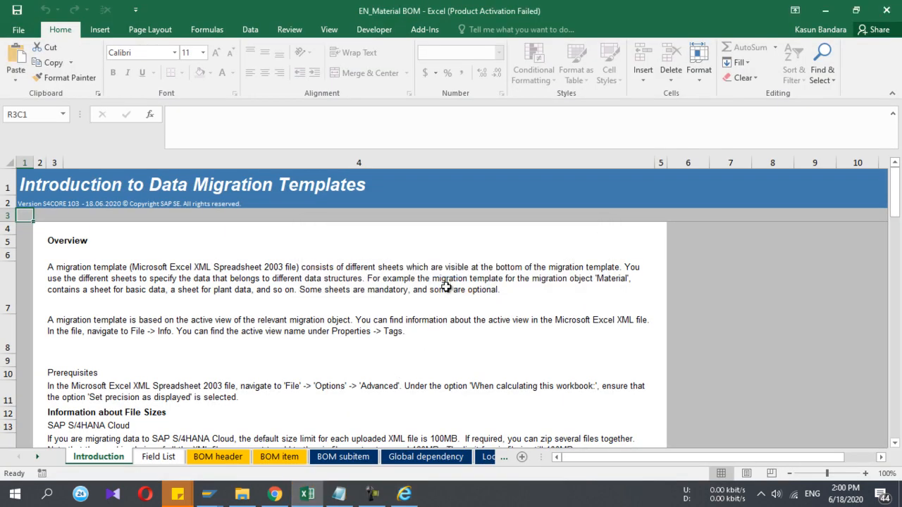
pyautogui.moveTo(291, 268)
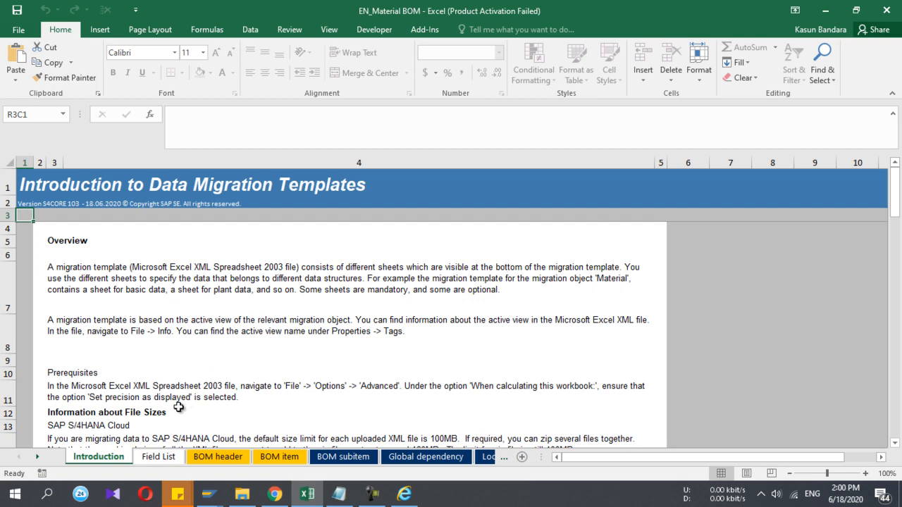
# - Scroll through the template's Introduction and Field List sheets
pyautogui.scroll(-3)
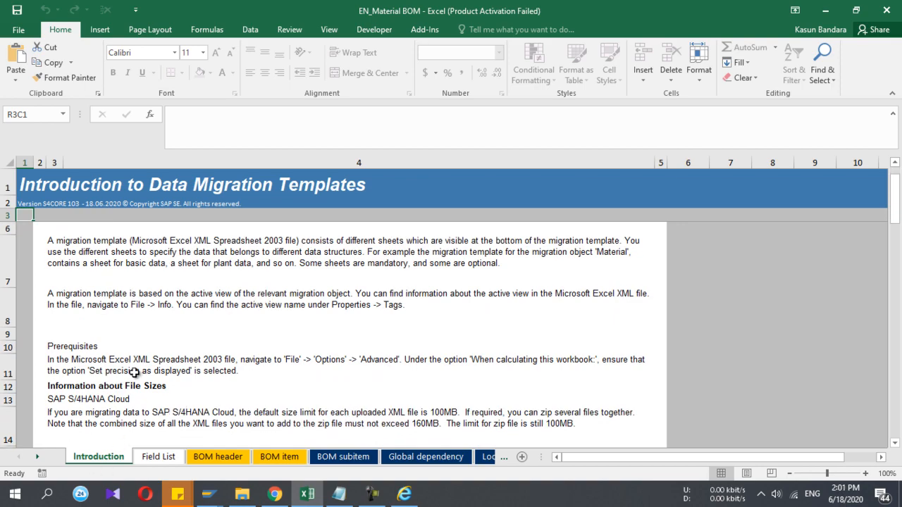
pyautogui.scroll(-3)
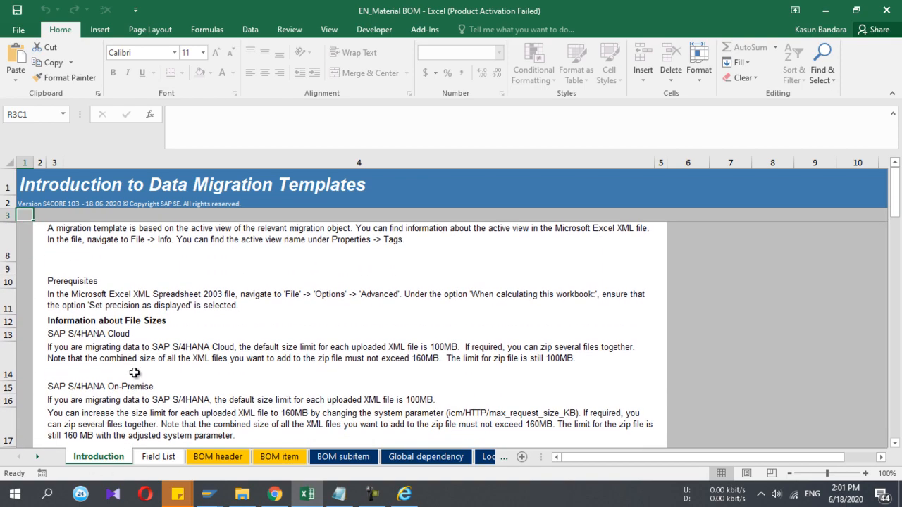
pyautogui.scroll(-3)
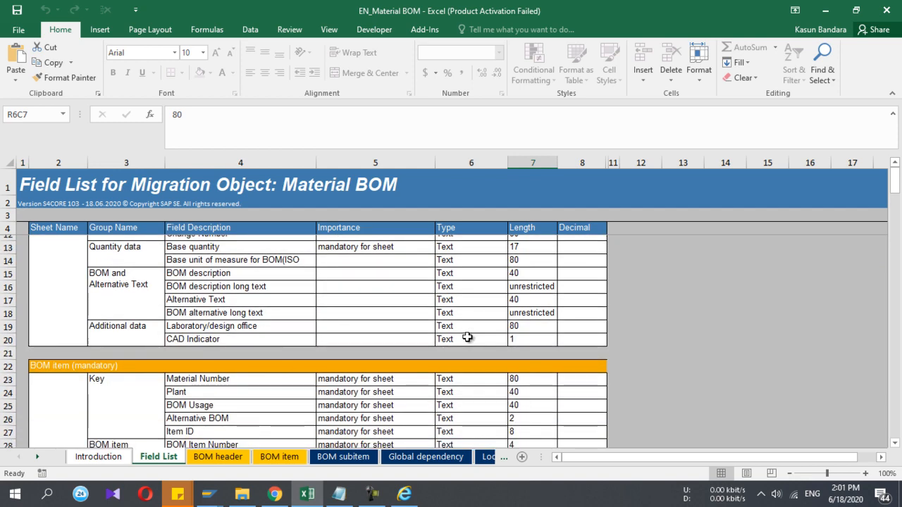
pyautogui.scroll(-3)
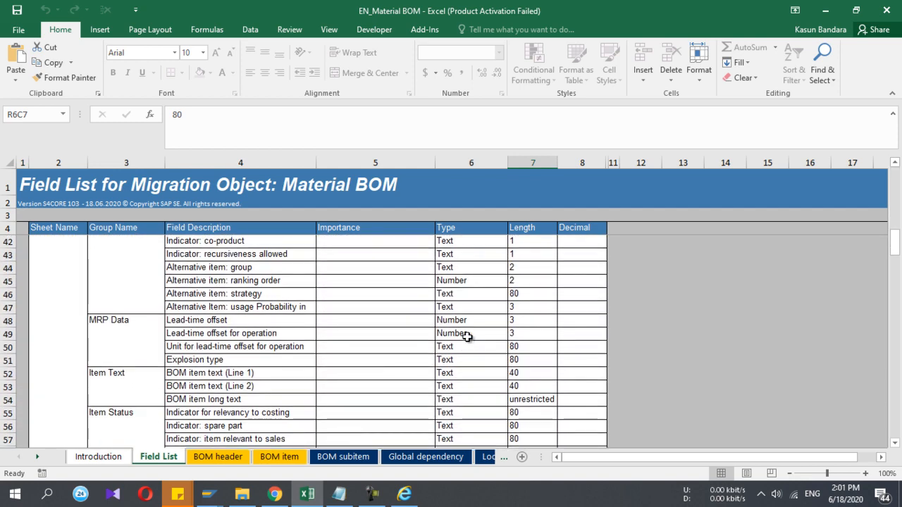
pyautogui.scroll(-3)
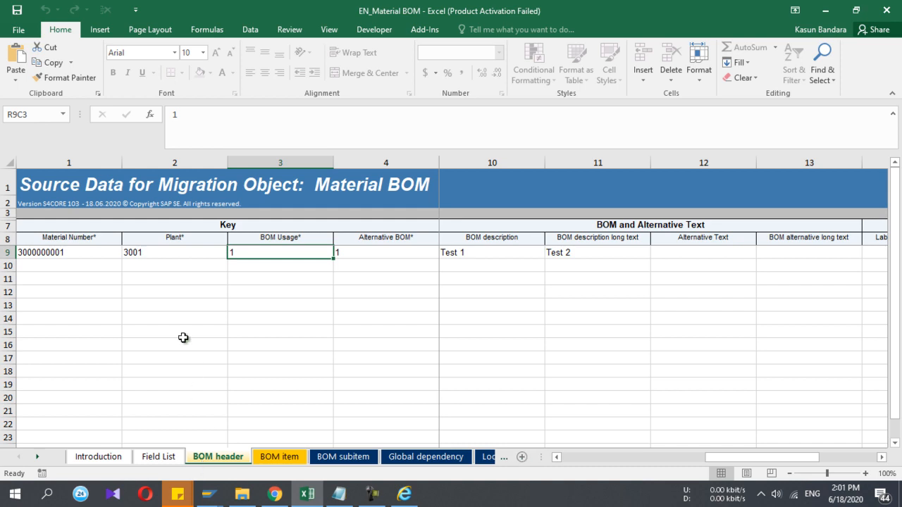
pyautogui.click(67, 252)
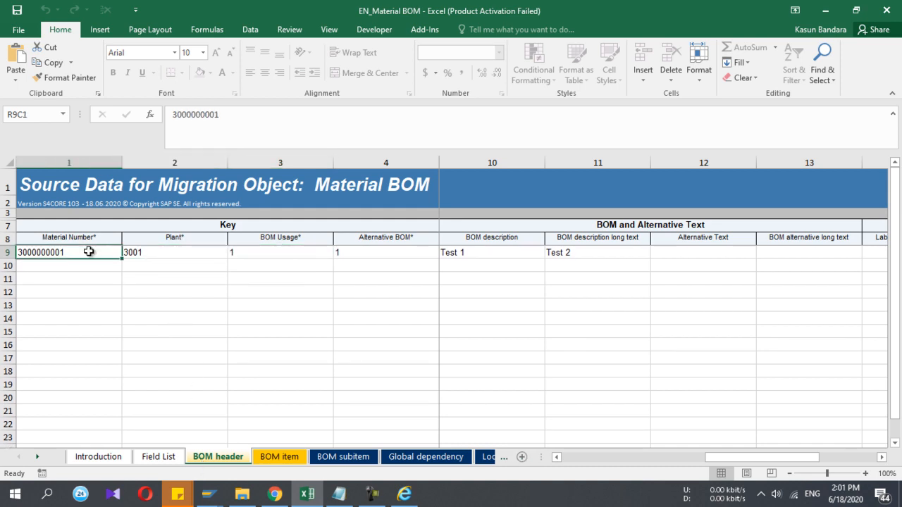
pyautogui.click(175, 252)
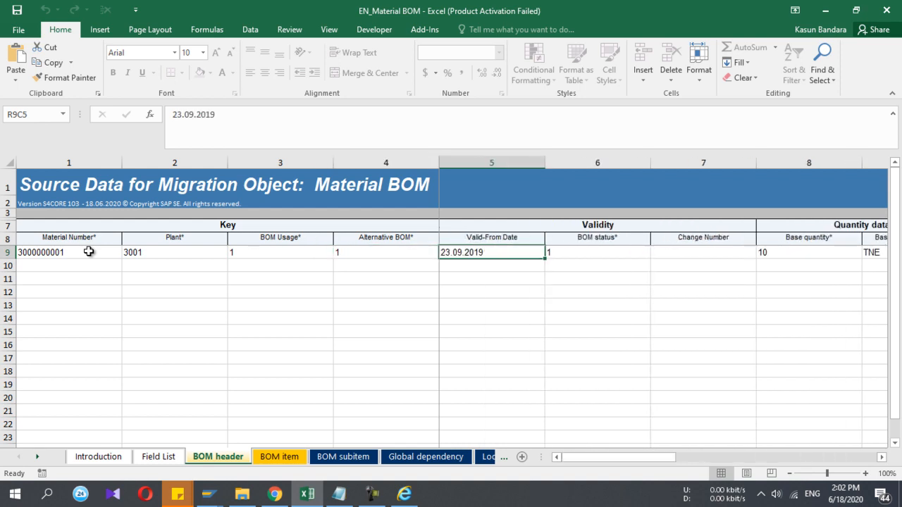
pyautogui.click(598, 252)
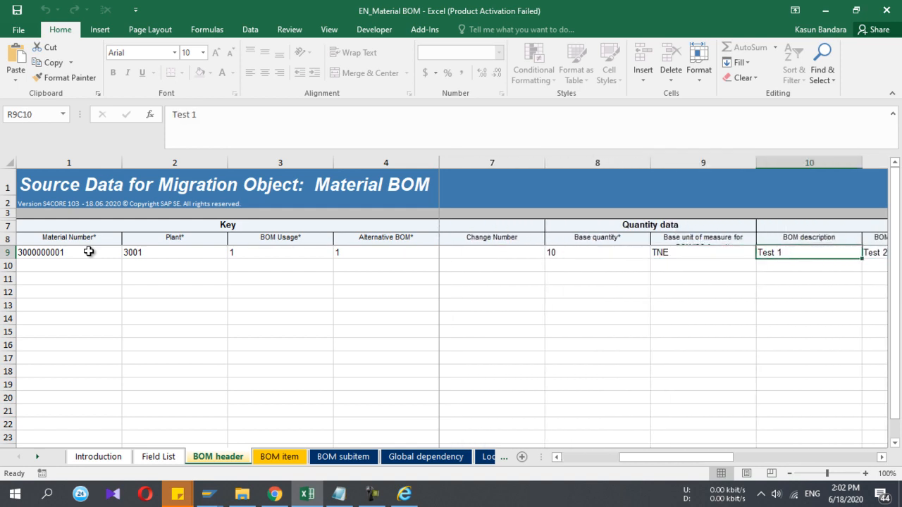
pyautogui.click(702, 237)
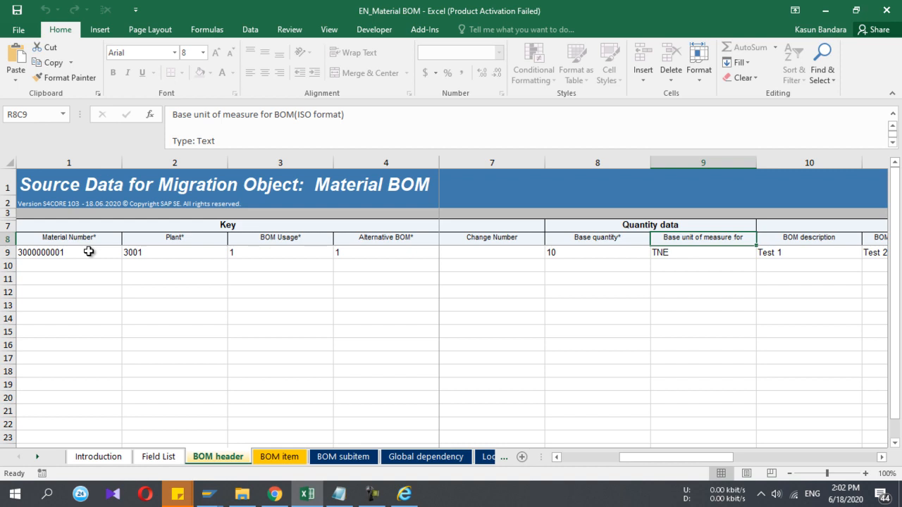
pyautogui.click(702, 252)
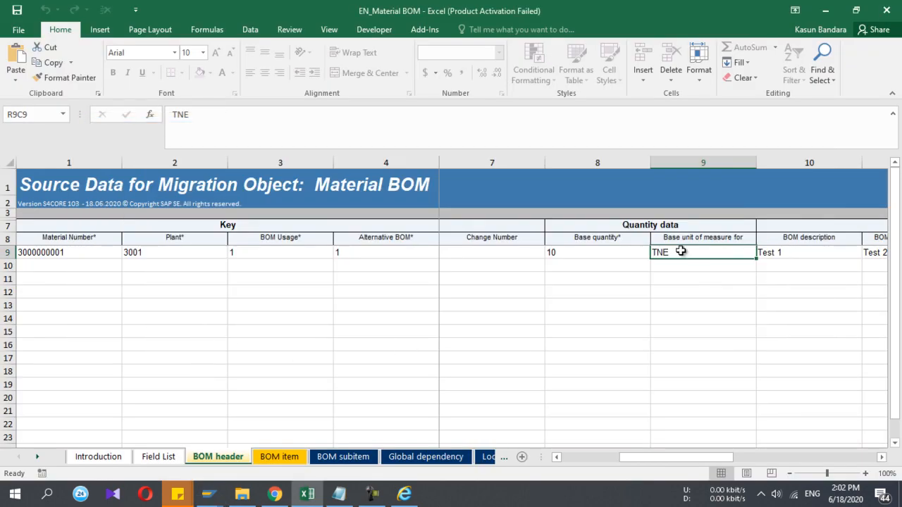
pyautogui.click(702, 237)
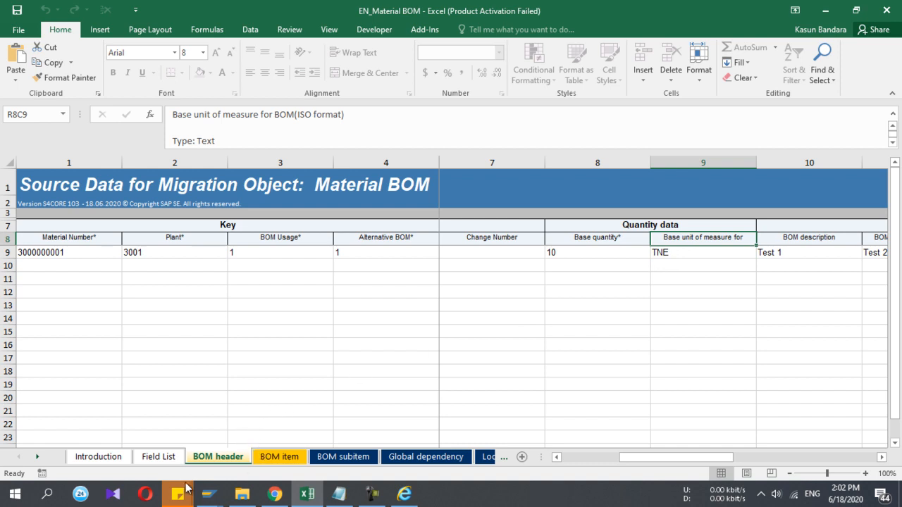
pyautogui.moveTo(178, 493)
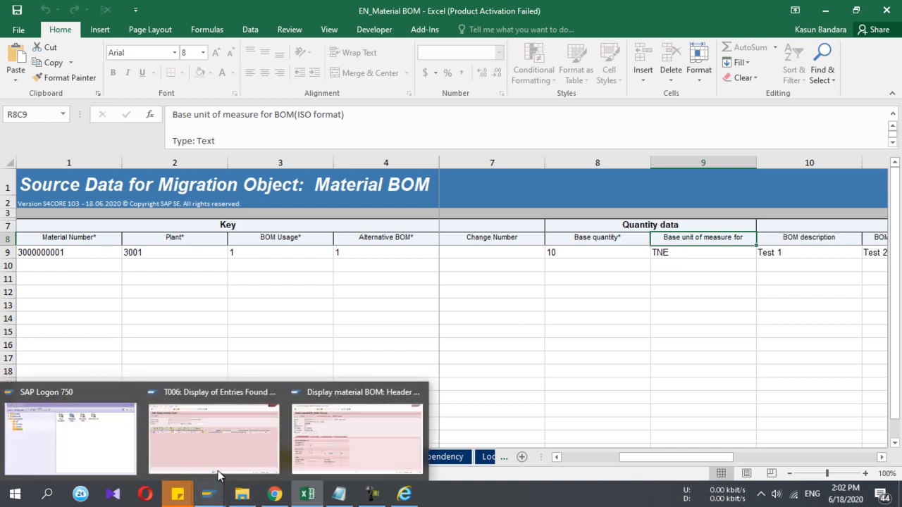
pyautogui.click(214, 437)
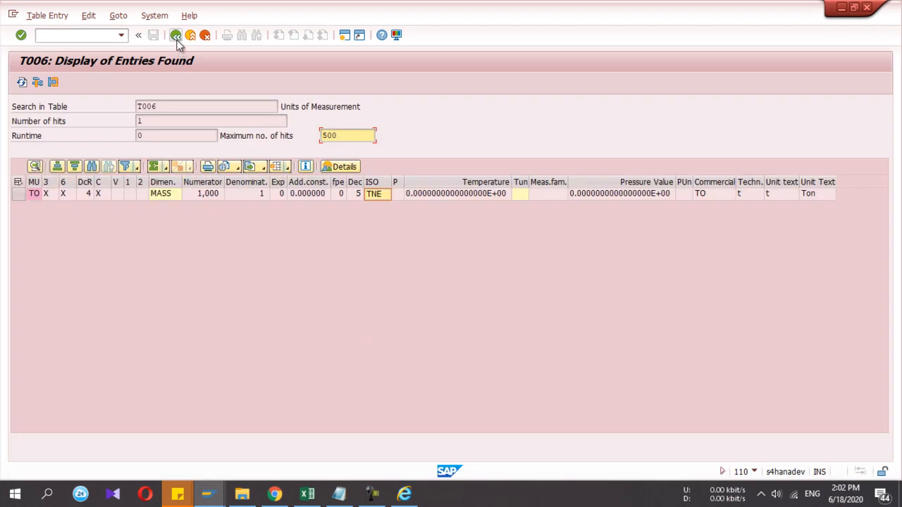
pyautogui.click(138, 35)
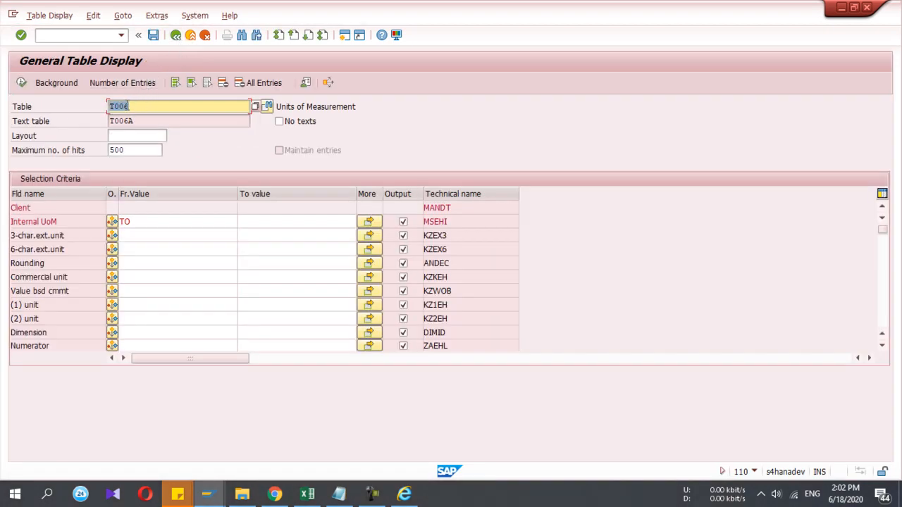
pyautogui.click(129, 107)
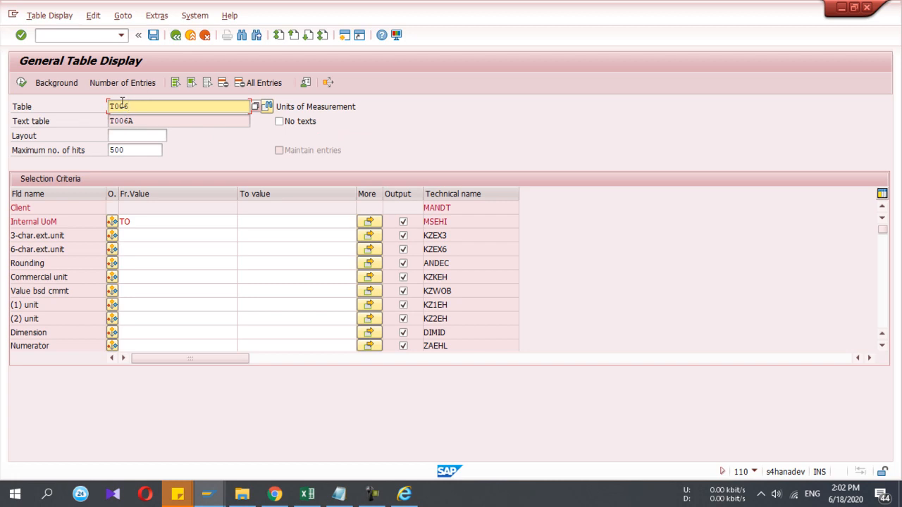
pyautogui.click(176, 221)
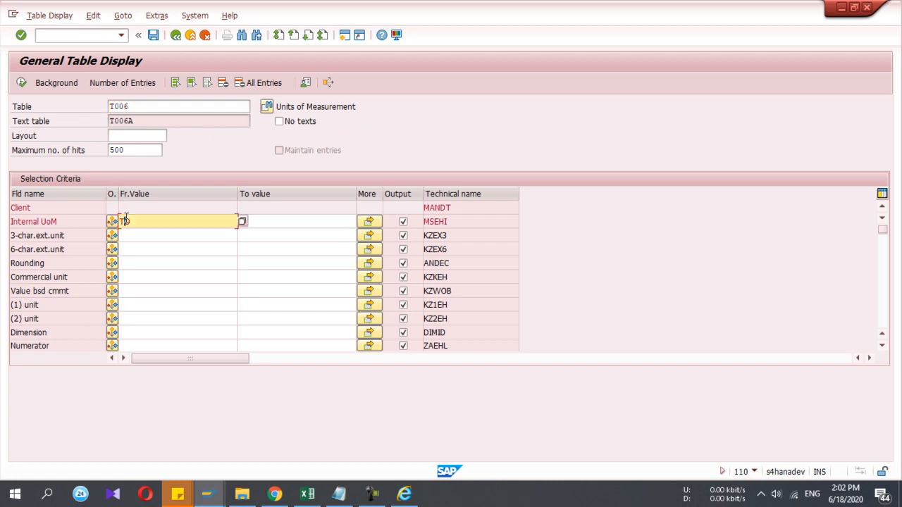
pyautogui.write('TC')
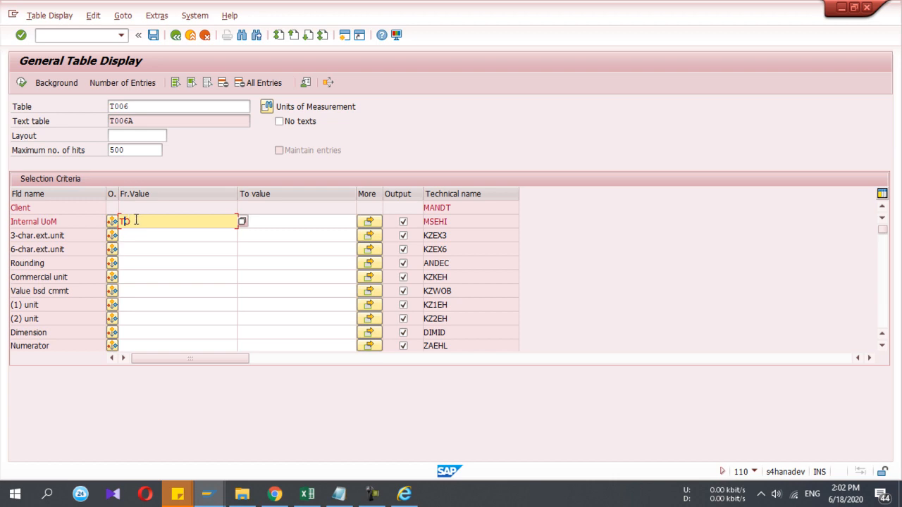
pyautogui.click(23, 81)
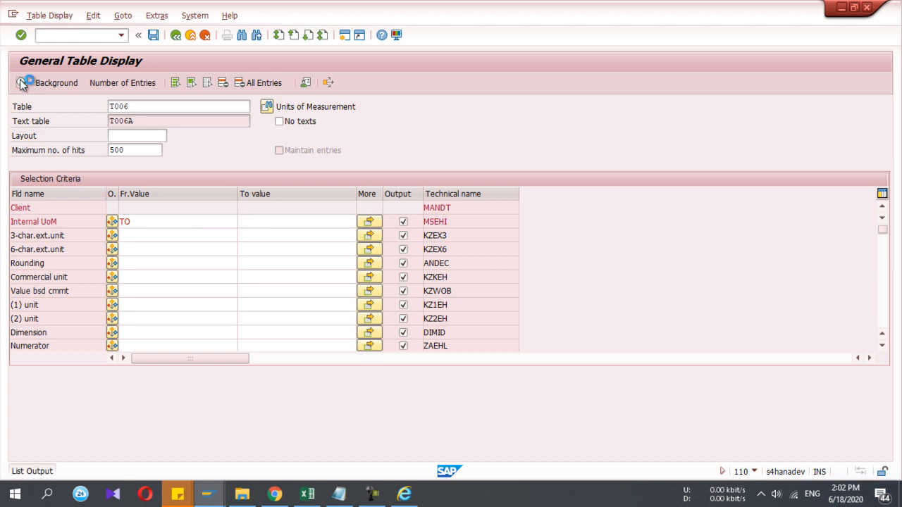
pyautogui.click(21, 82)
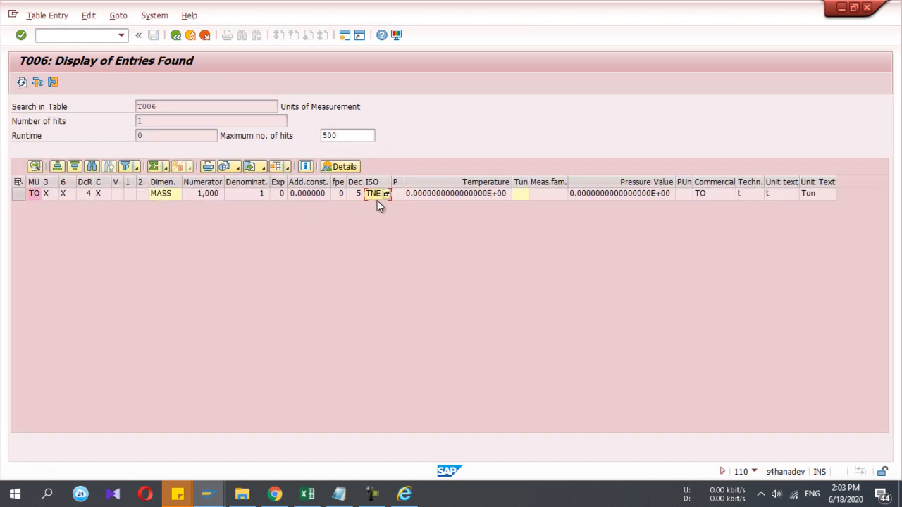
pyautogui.click(307, 493)
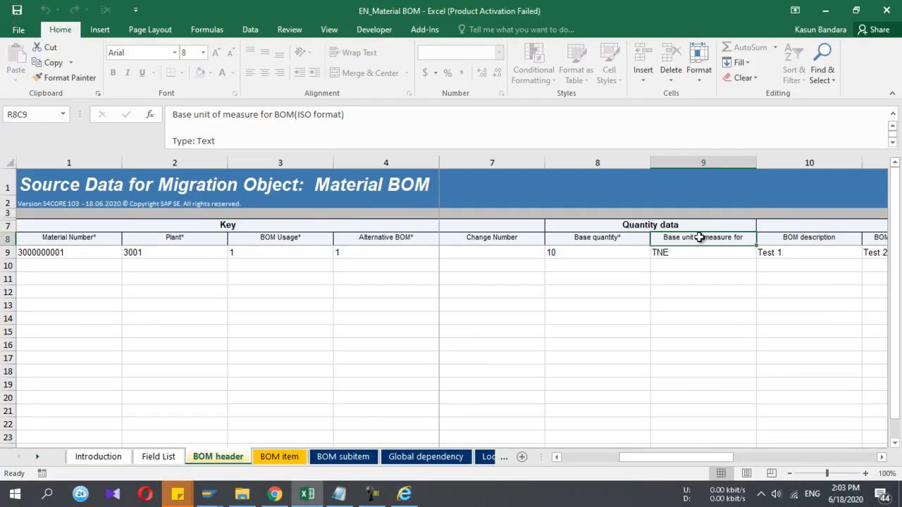
# - Check row 9 of the BOM item sheet: material, plant, usage, item A, quantity 12, unit TNE
pyautogui.click(761, 253)
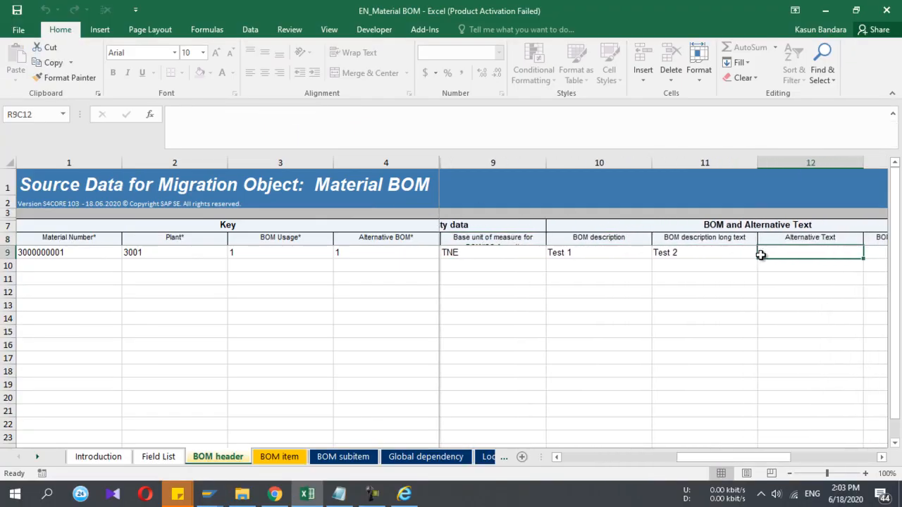
pyautogui.click(702, 252)
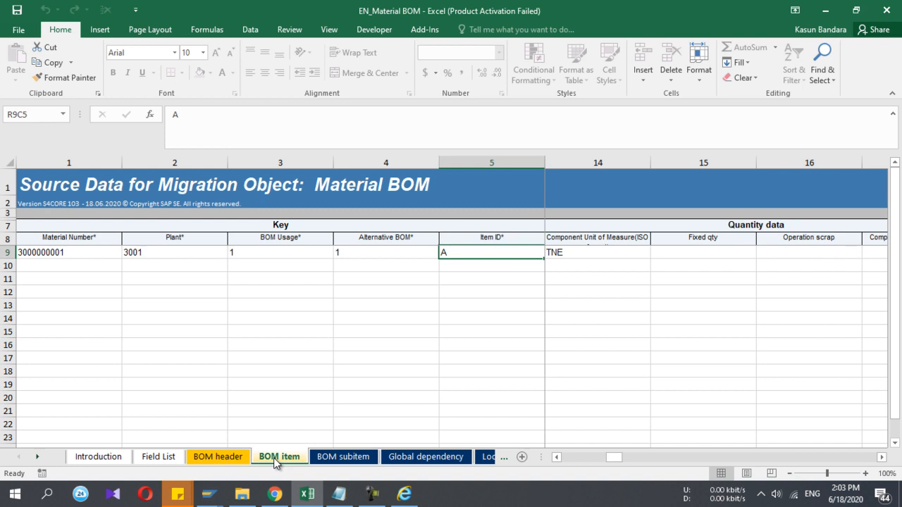
pyautogui.moveTo(107, 333)
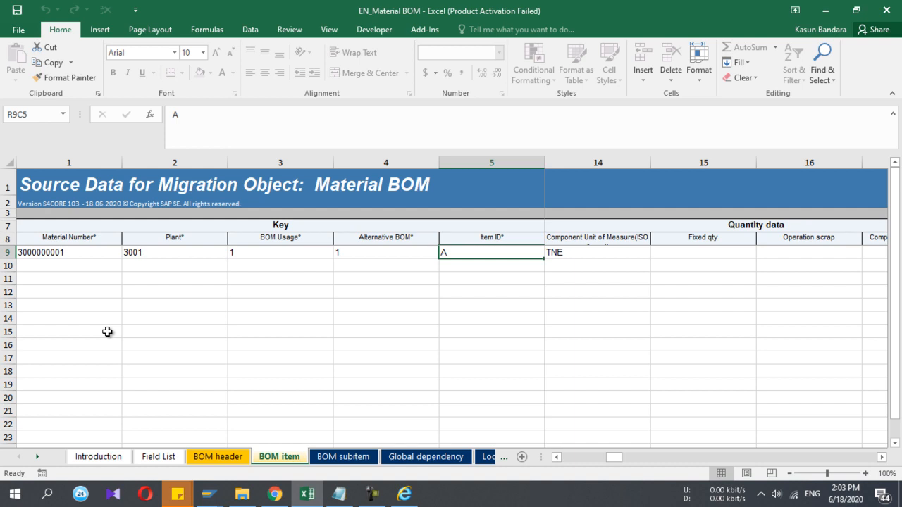
pyautogui.moveTo(81, 267)
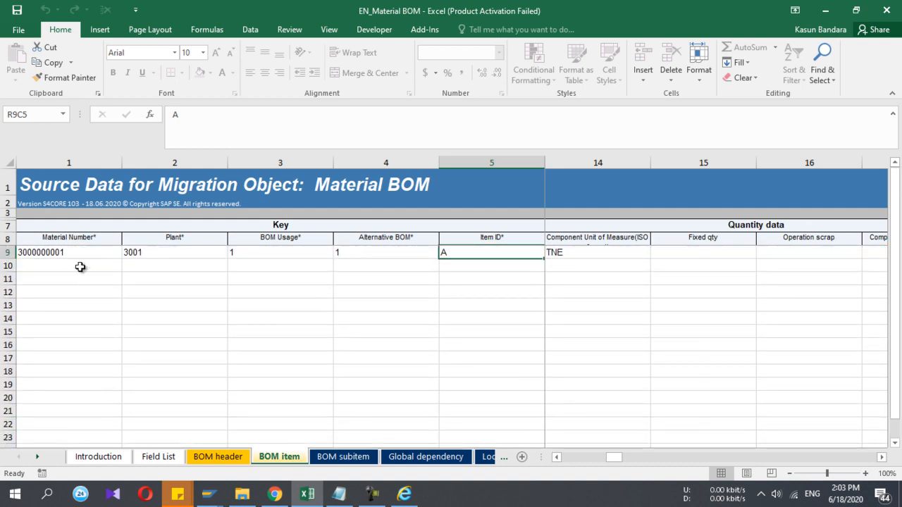
pyautogui.click(69, 253)
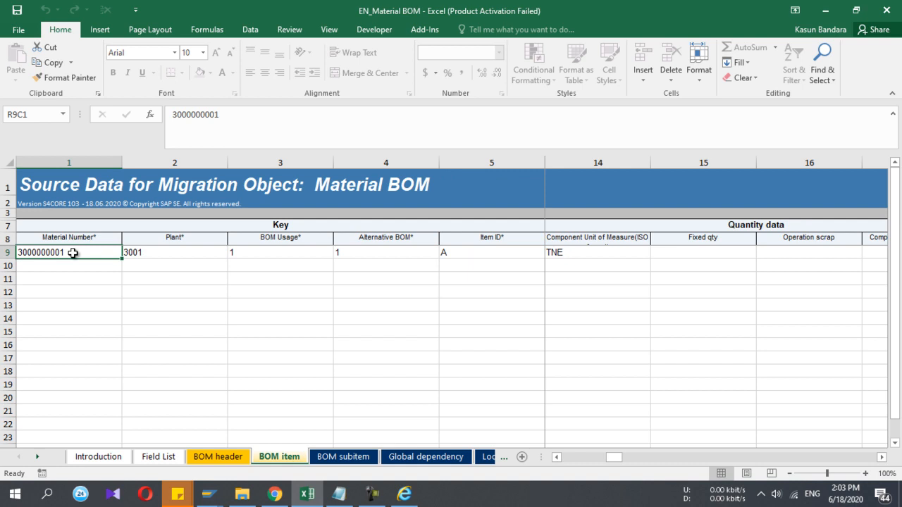
pyautogui.click(174, 252)
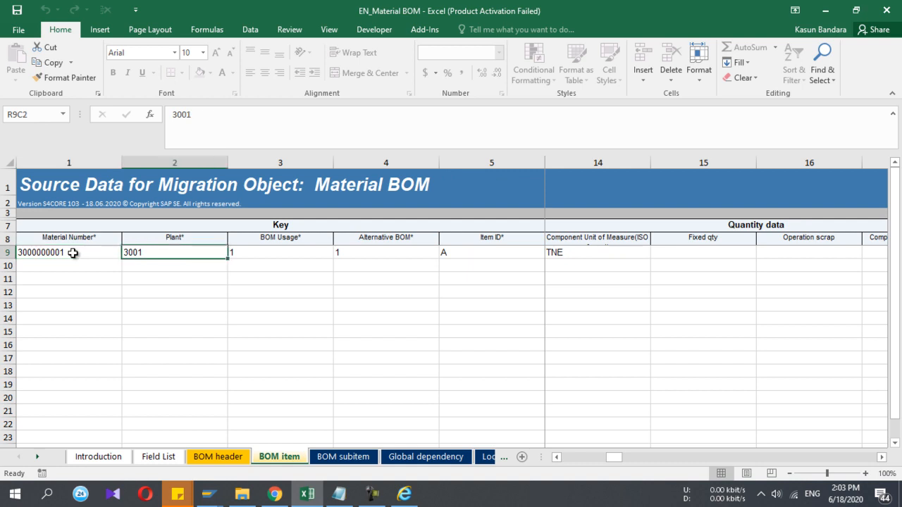
pyautogui.click(279, 252)
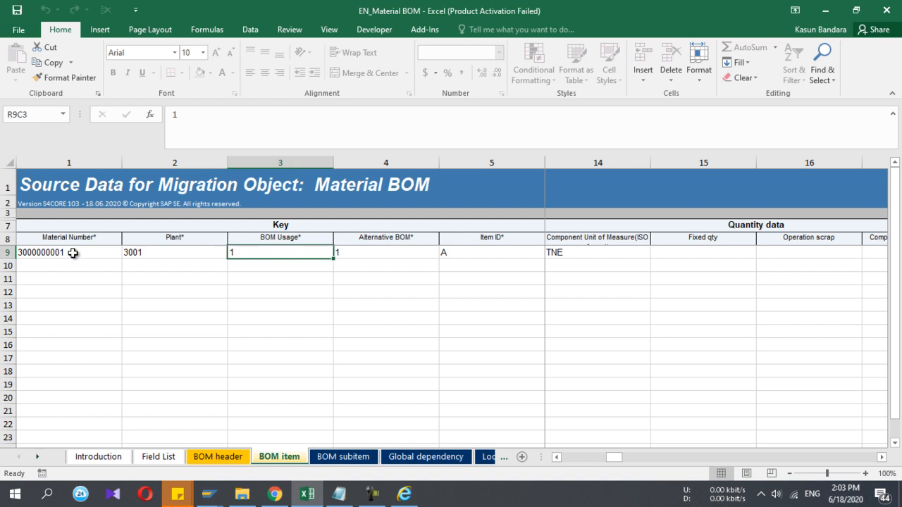
pyautogui.click(490, 252)
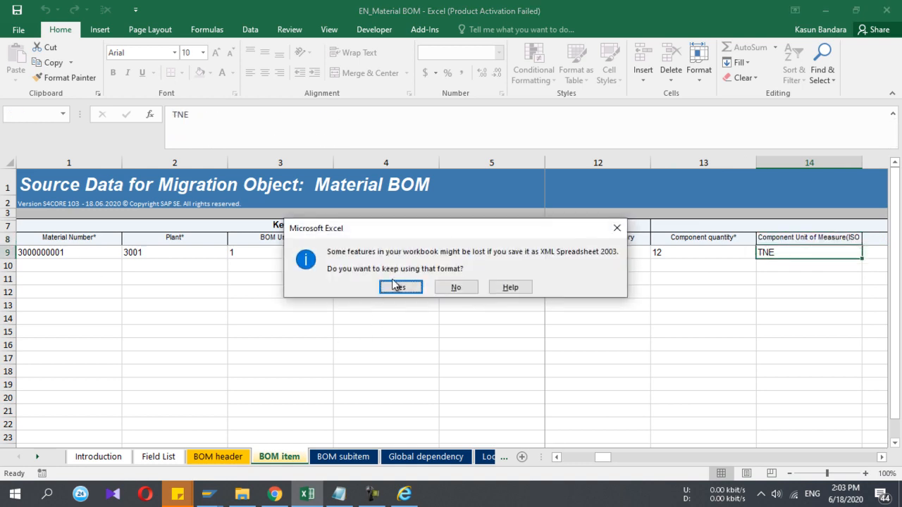
# - Save the workbook, keeping the XML Spreadsheet 2003 format
pyautogui.click(401, 287)
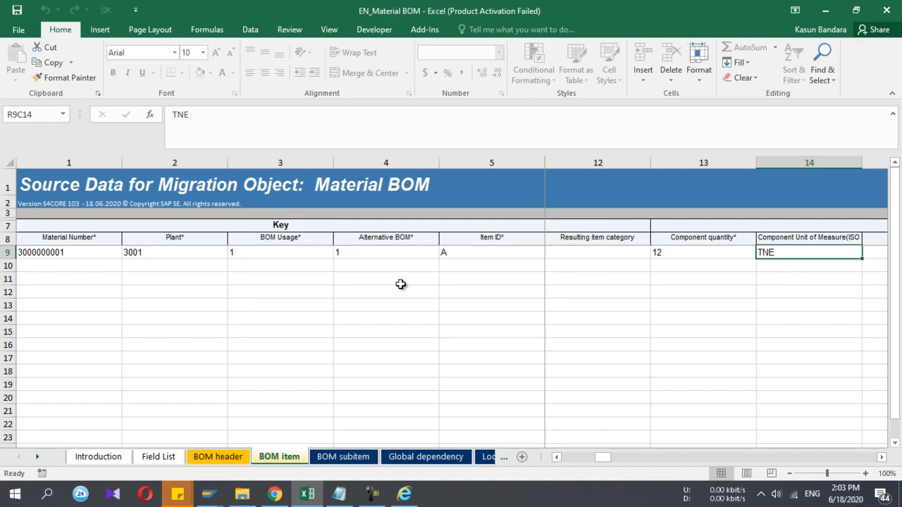
pyautogui.click(403, 493)
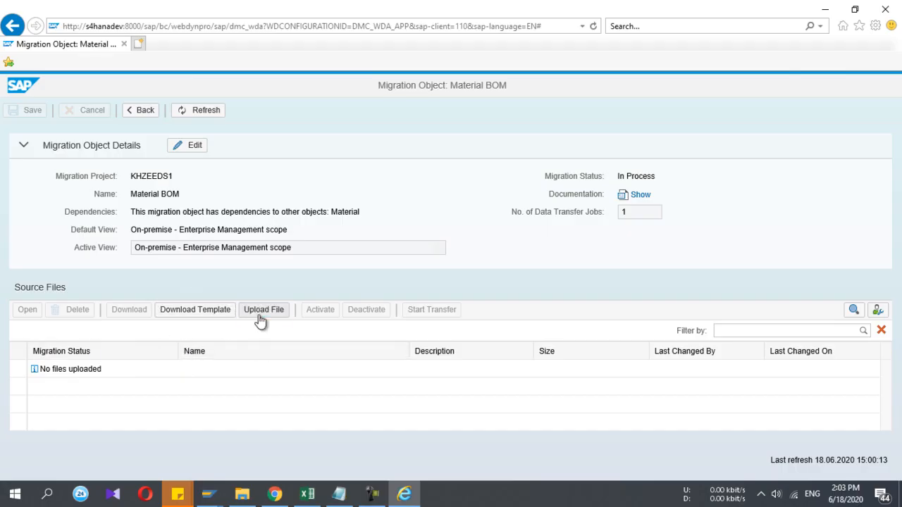
# - Choose the EN_Material BOM file as the source file to upload
pyautogui.click(264, 310)
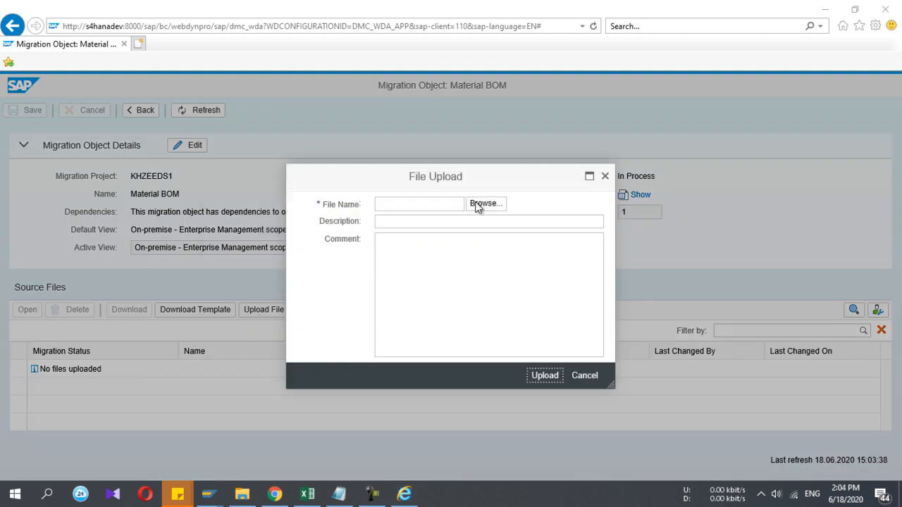
pyautogui.click(485, 203)
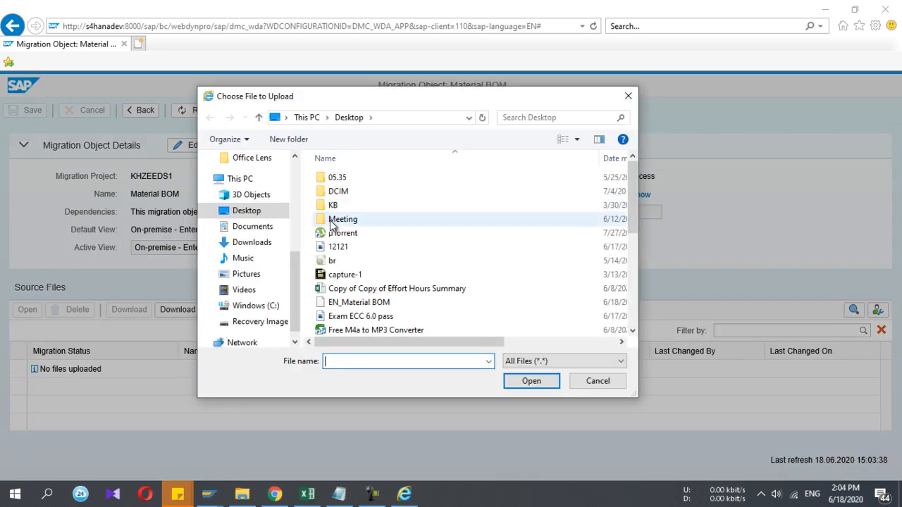
pyautogui.click(360, 302)
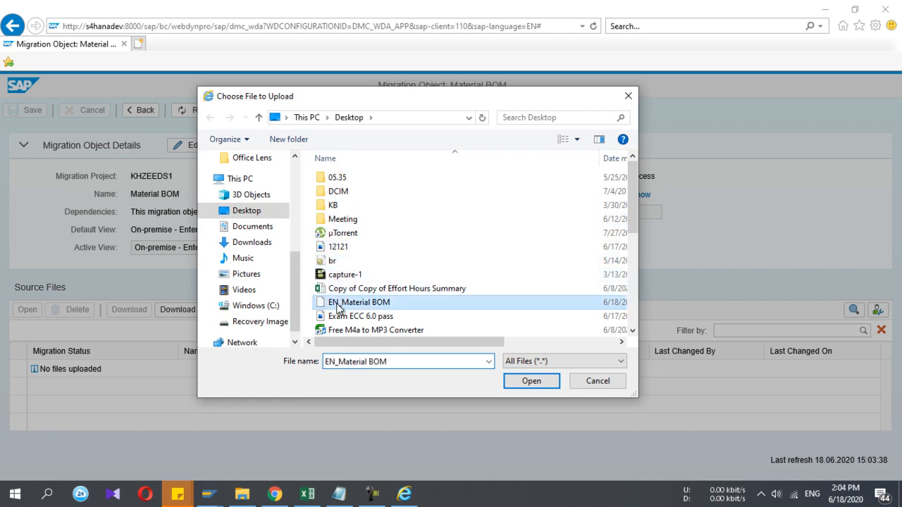
pyautogui.click(531, 381)
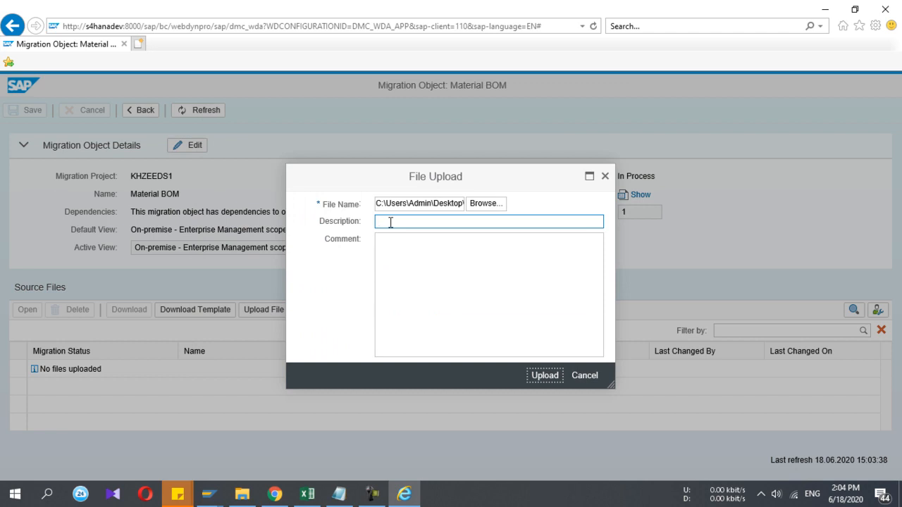
# - Upload it with description and comment 'KHZEEDS BOM Upload'
pyautogui.write('KHZE')
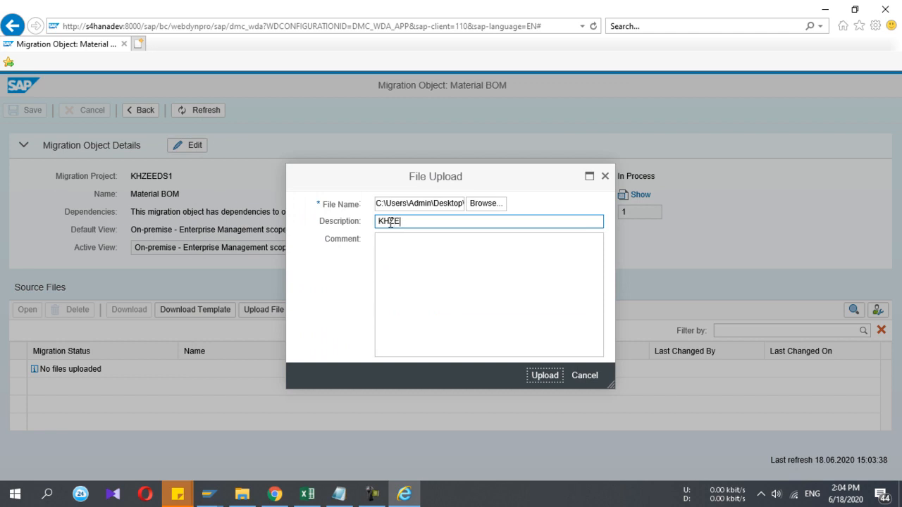
pyautogui.write('EDS BOM')
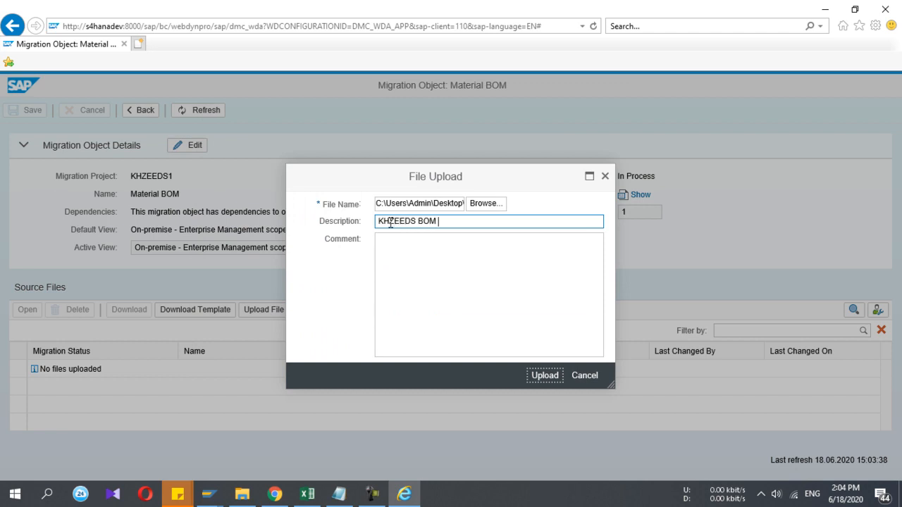
pyautogui.write('Upload')
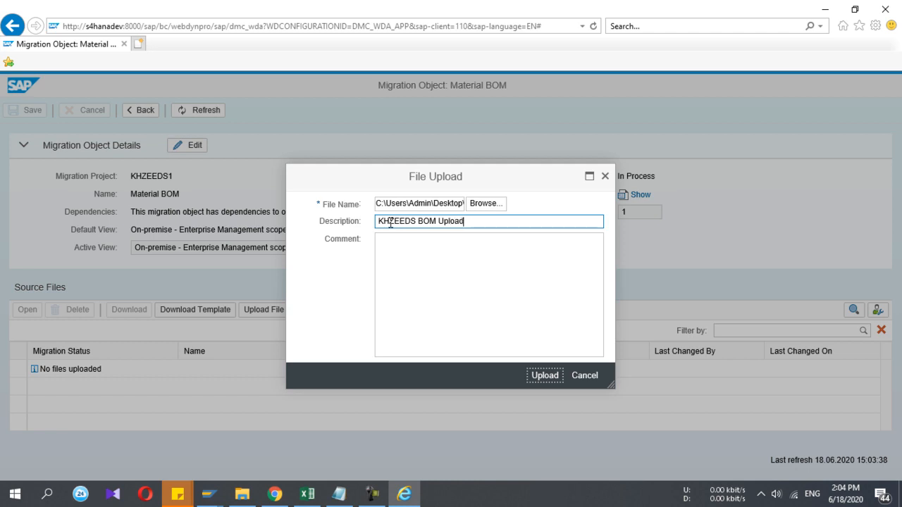
pyautogui.click(488, 294)
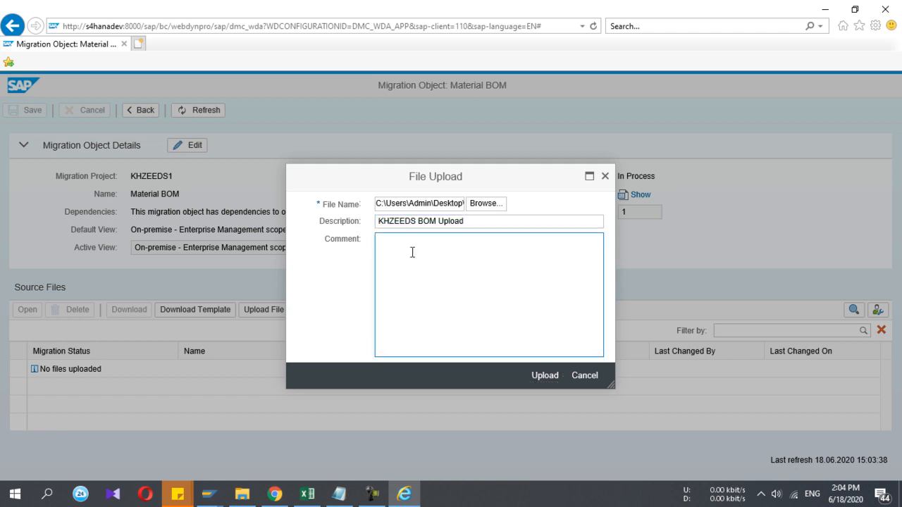
pyautogui.write('KHZEEDS BOM Upload')
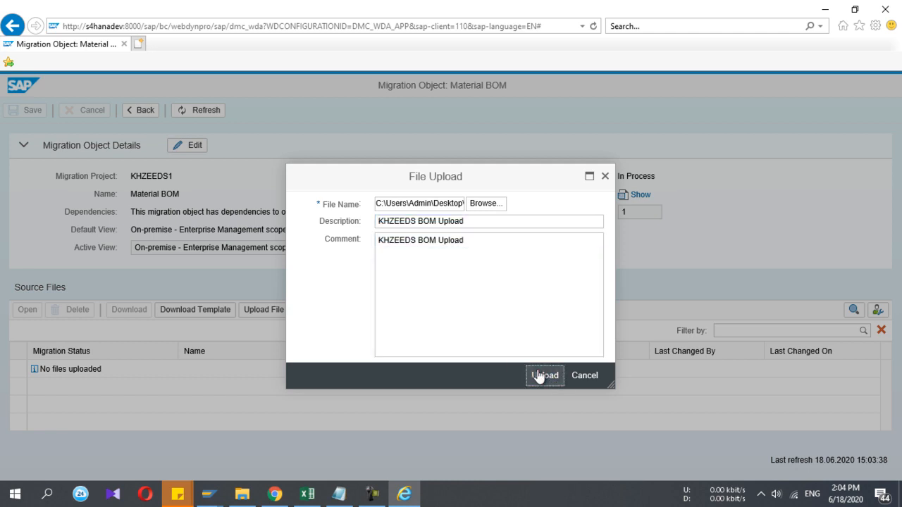
pyautogui.click(544, 375)
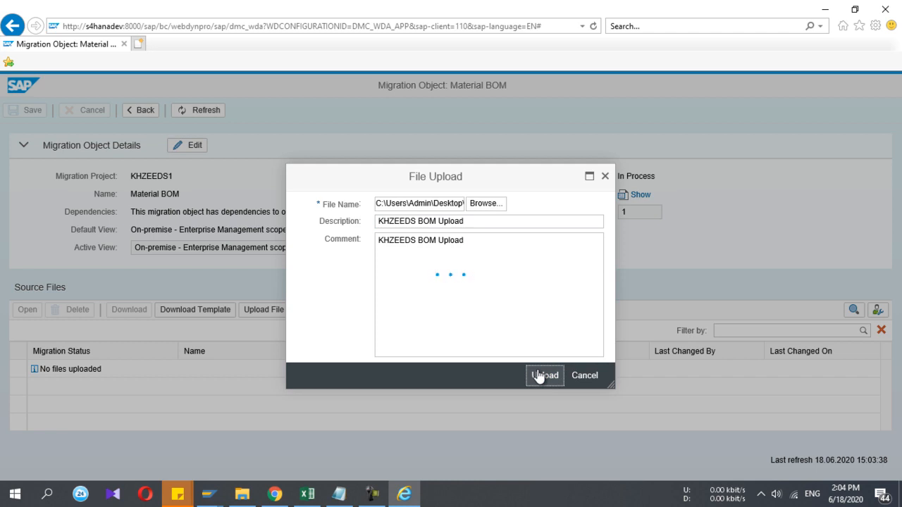
pyautogui.click(544, 375)
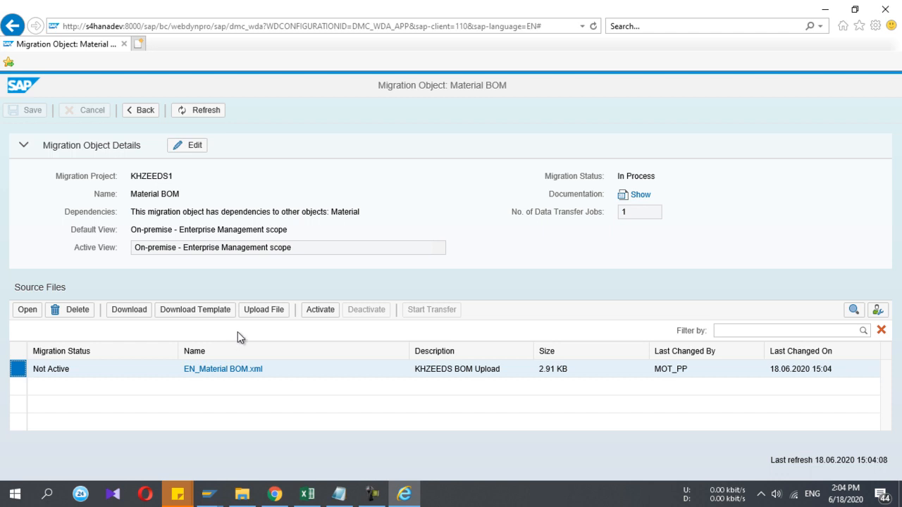
pyautogui.moveTo(263, 312)
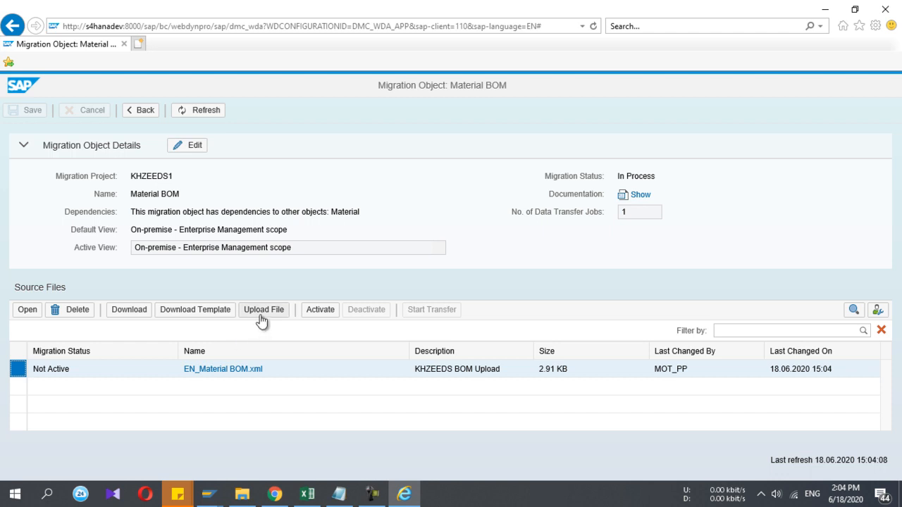
pyautogui.moveTo(320, 310)
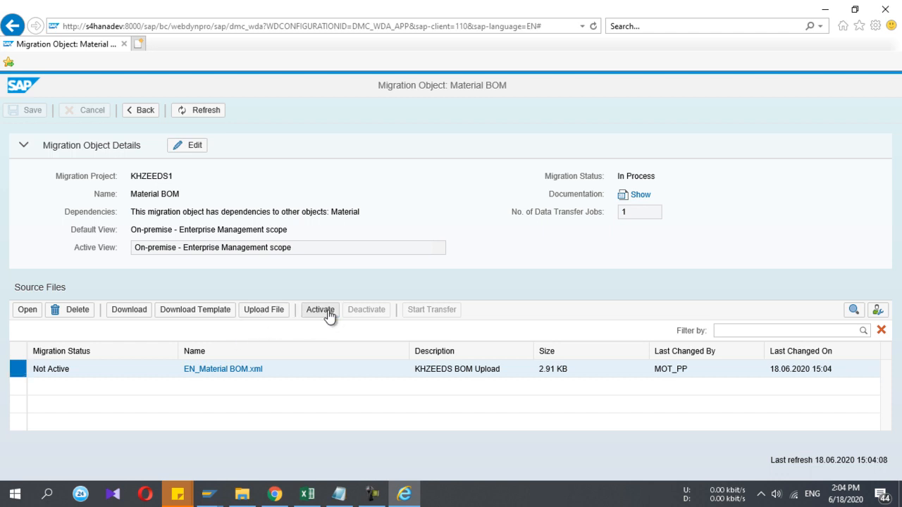
# - Activate EN_Material BOM.xml and start the transfer, confirming the warning
pyautogui.click(320, 310)
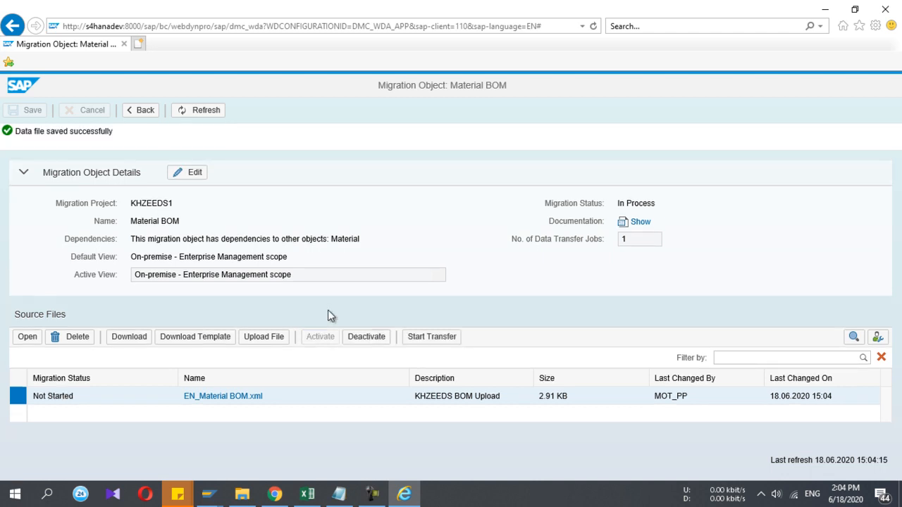
pyautogui.moveTo(426, 349)
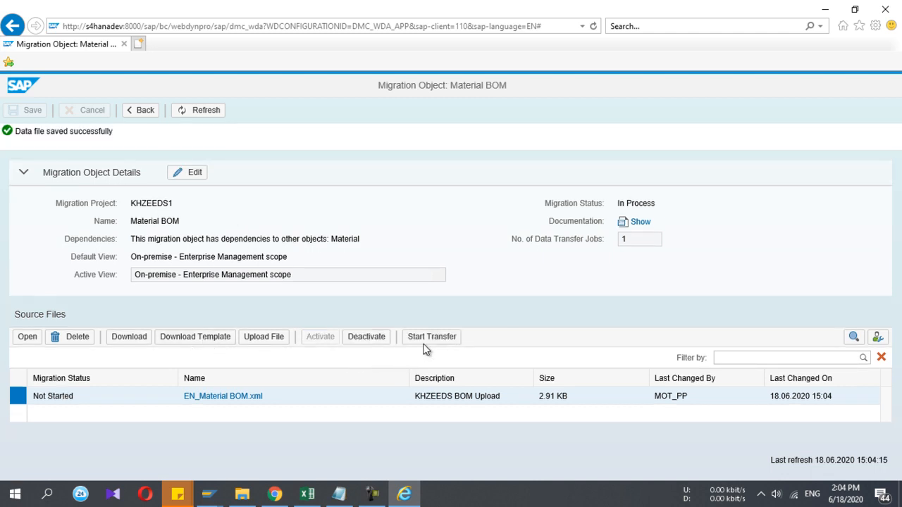
pyautogui.click(432, 335)
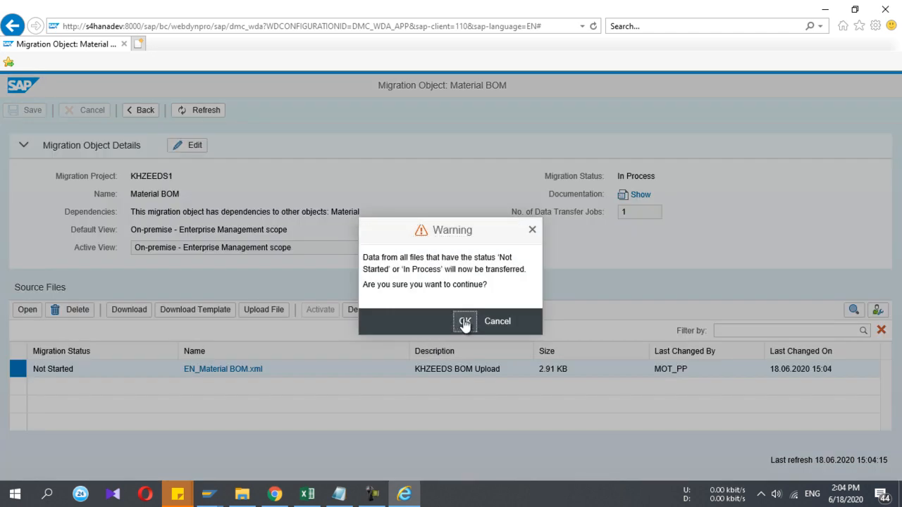
pyautogui.click(465, 321)
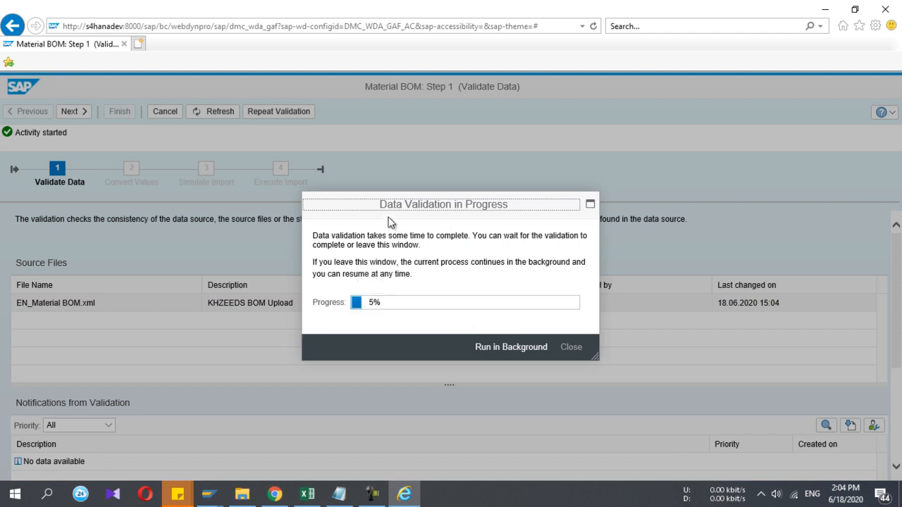
pyautogui.moveTo(510, 347)
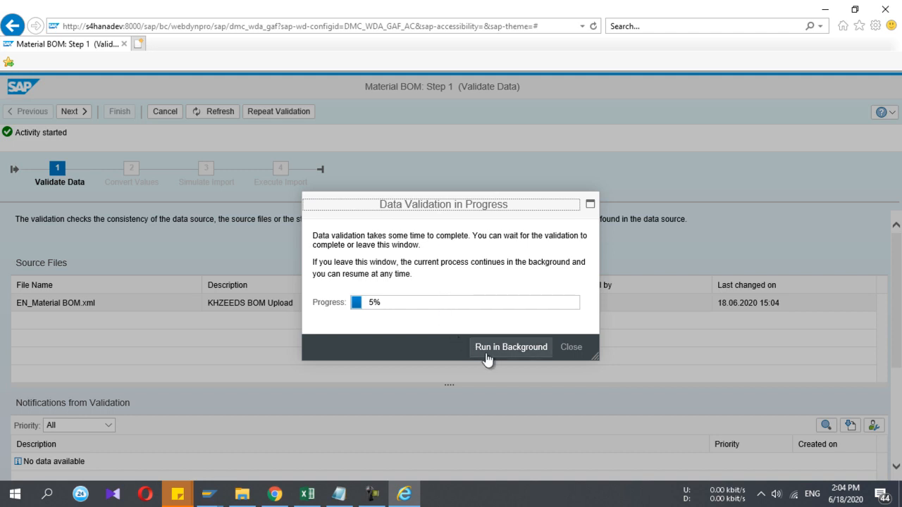
pyautogui.moveTo(492, 351)
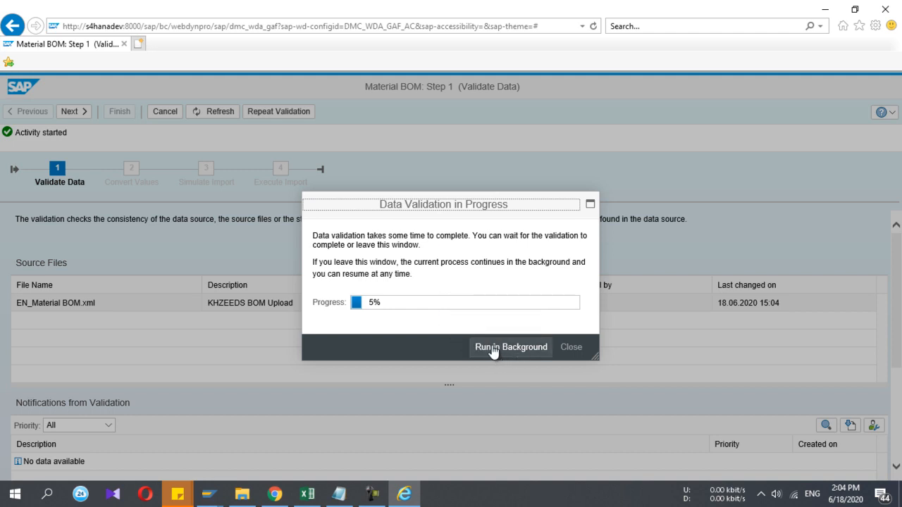
pyautogui.moveTo(510, 346)
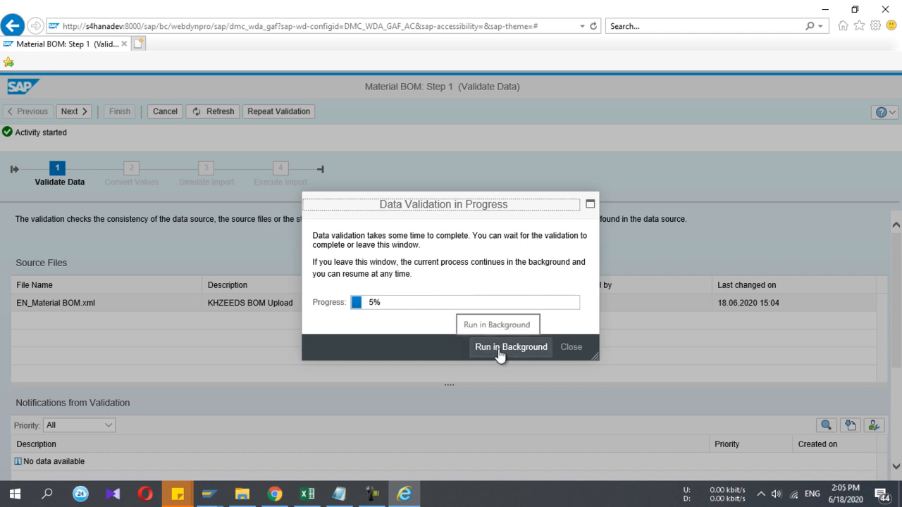
pyautogui.moveTo(444, 307)
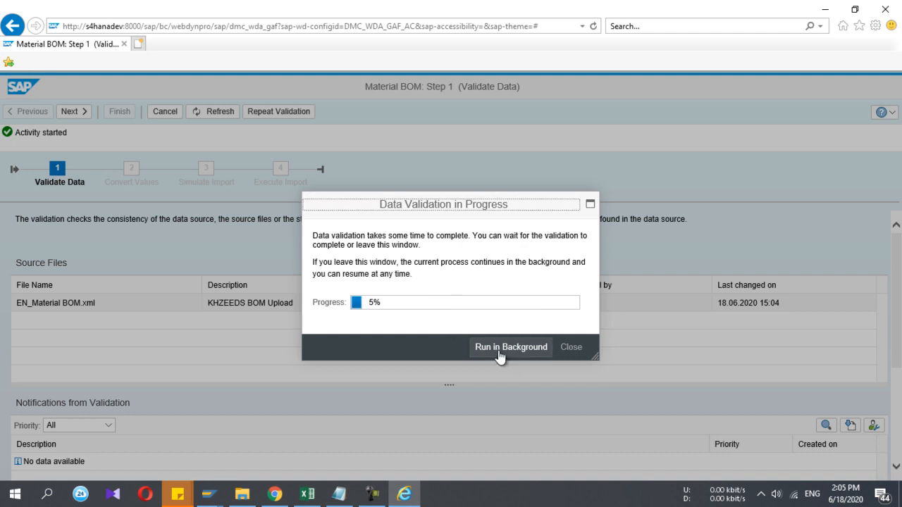
pyautogui.moveTo(510, 347)
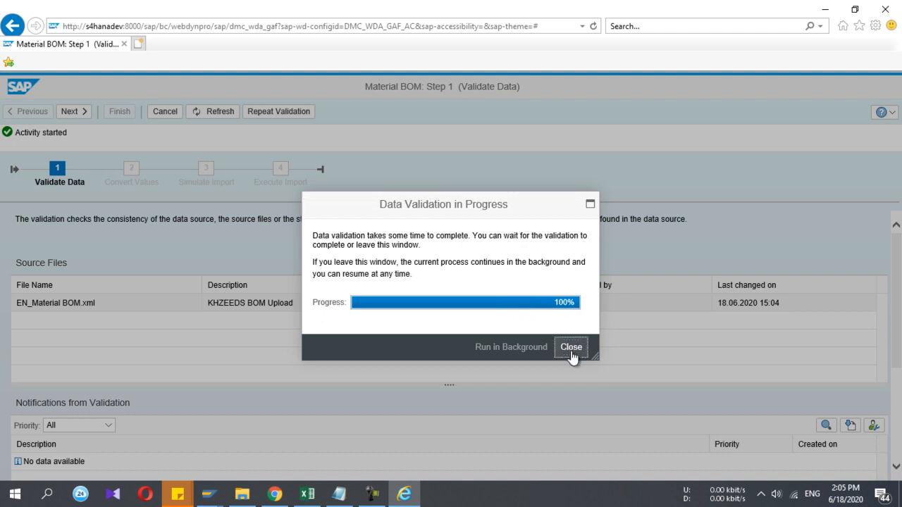
# - Close the validation progress window once it reaches 100%
pyautogui.click(571, 347)
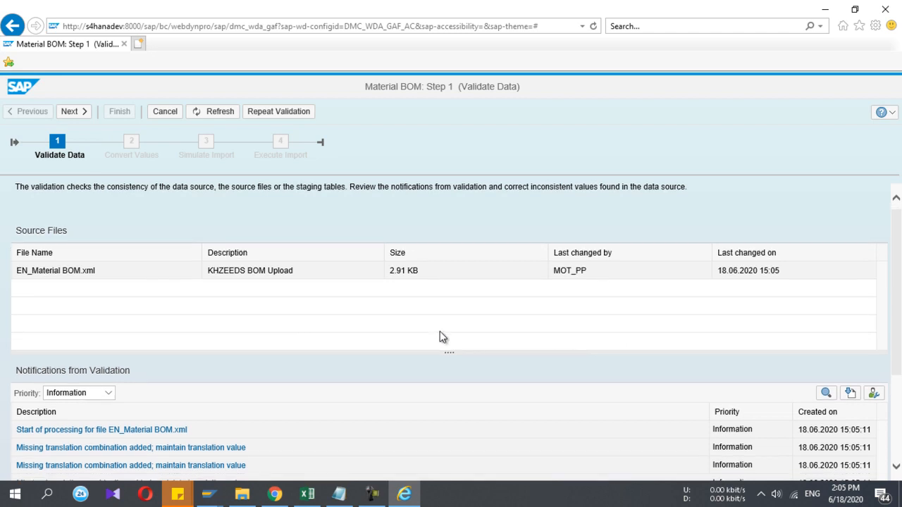
pyautogui.scroll(-3)
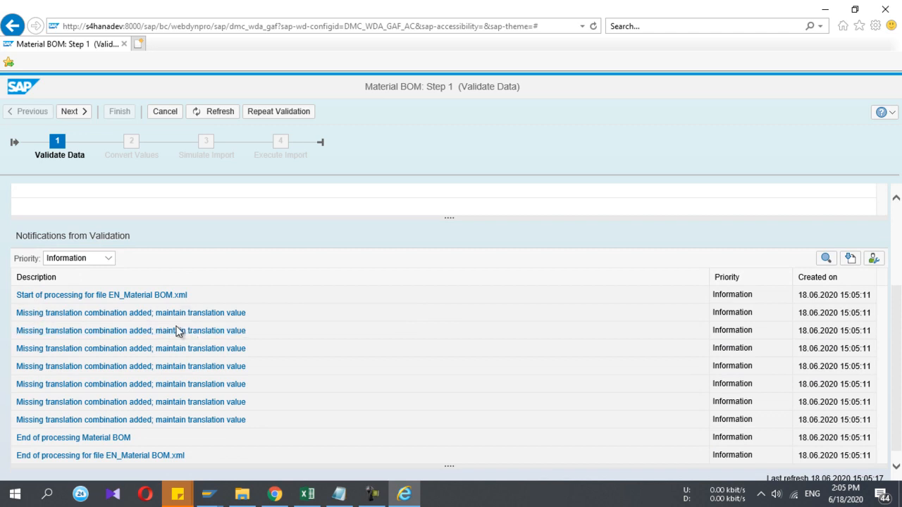
pyautogui.scroll(3)
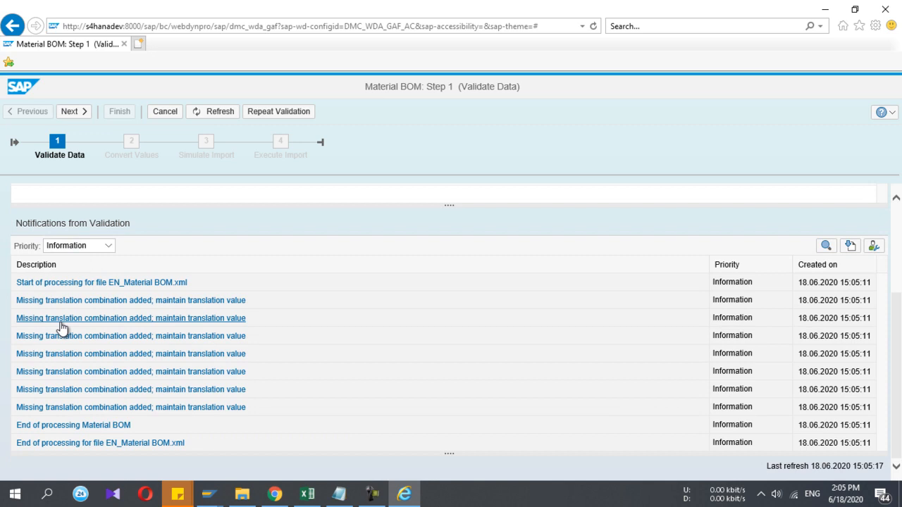
pyautogui.click(107, 245)
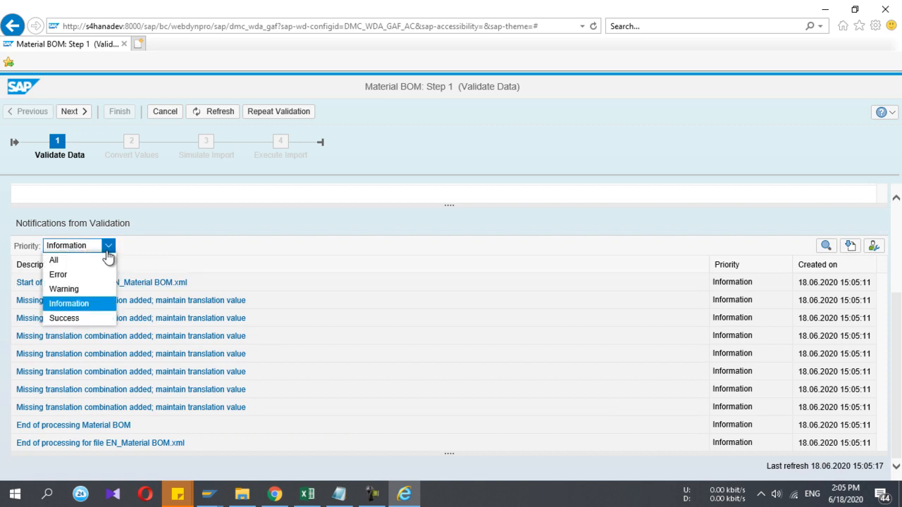
pyautogui.moveTo(67, 273)
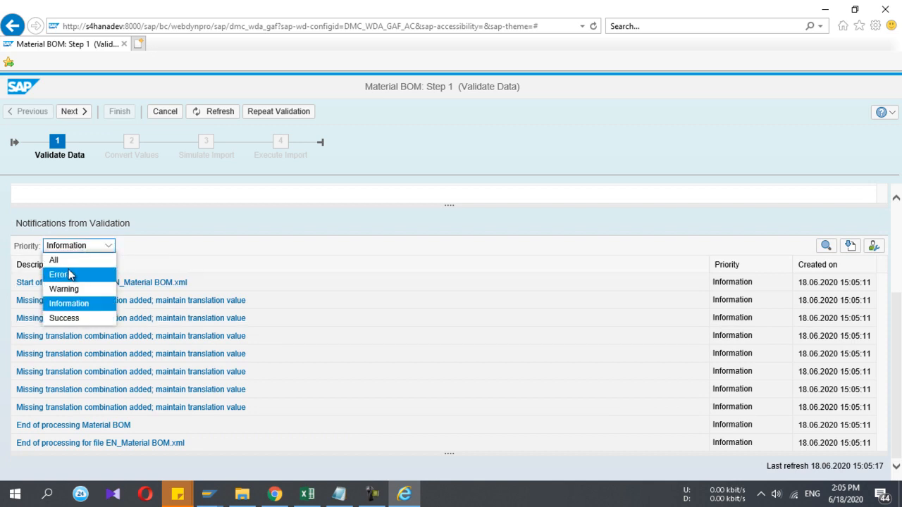
pyautogui.click(67, 304)
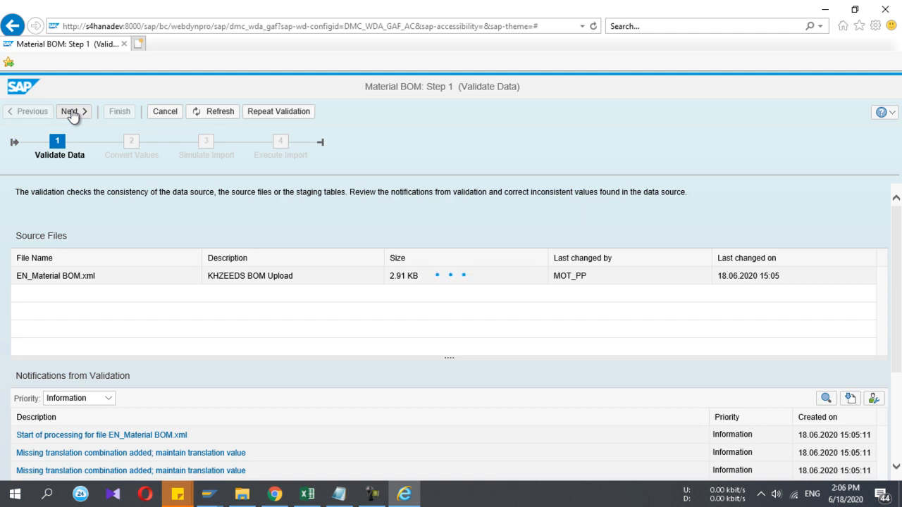
# - Proceed to Convert Values and open the ISO unit of measurement mapping task
pyautogui.click(69, 111)
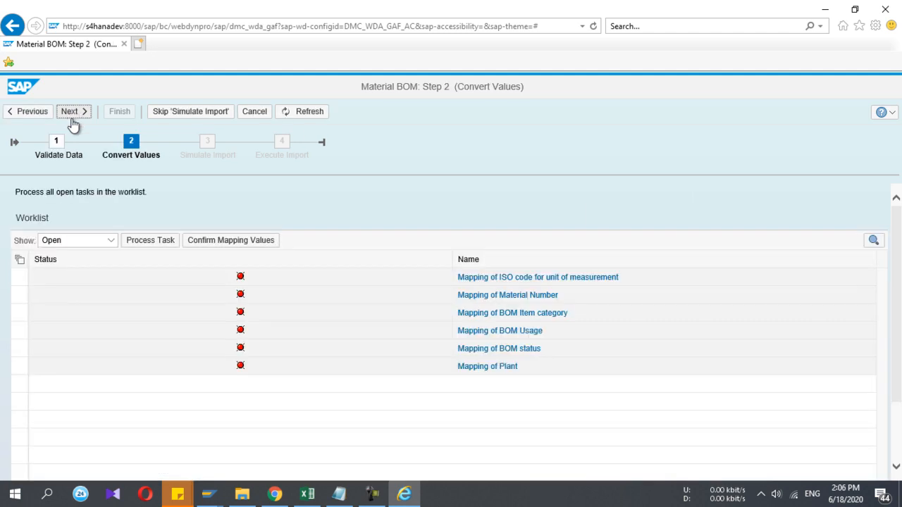
pyautogui.moveTo(74, 224)
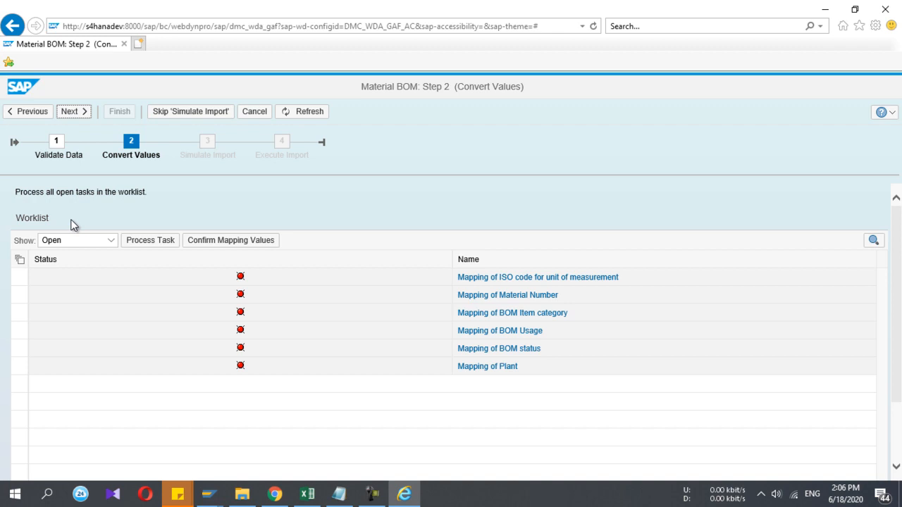
pyautogui.moveTo(20, 277)
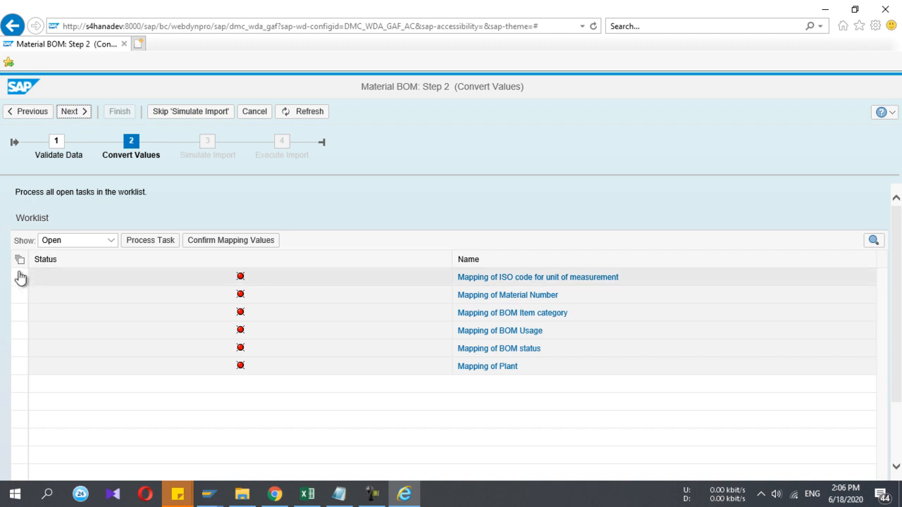
pyautogui.click(20, 276)
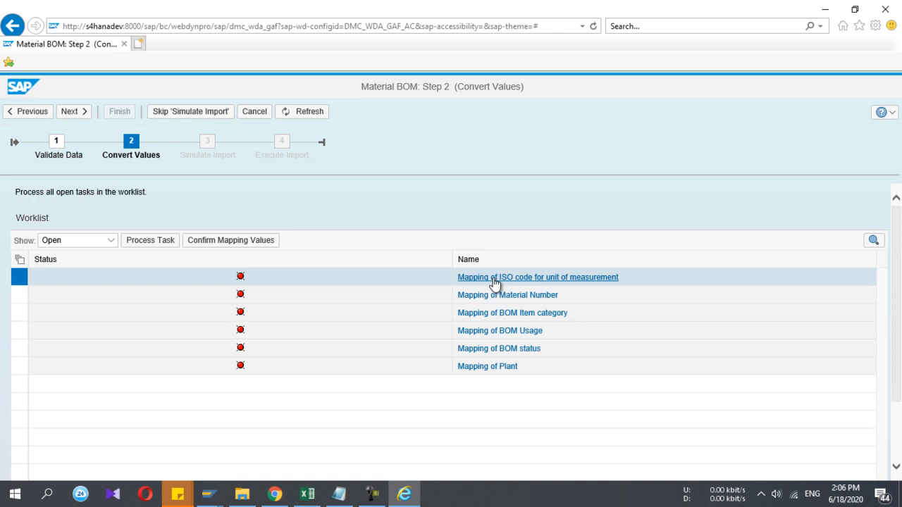
pyautogui.click(539, 277)
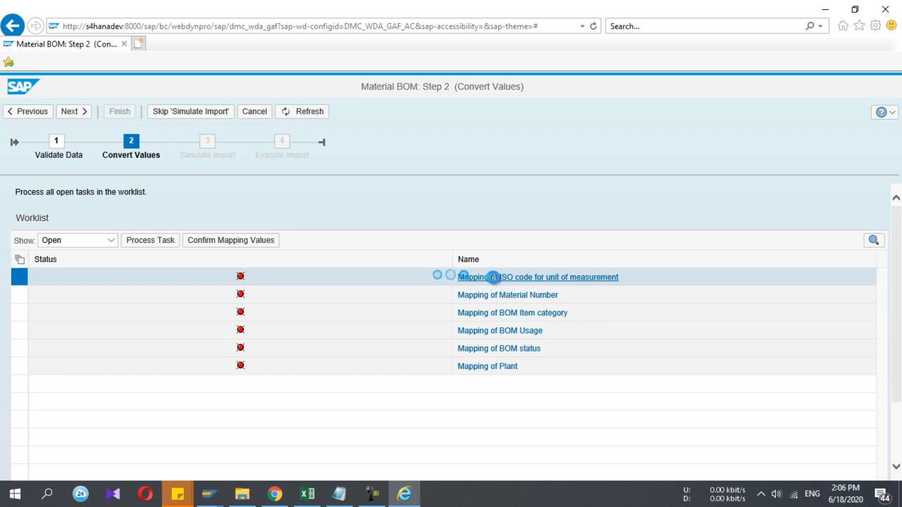
pyautogui.click(537, 277)
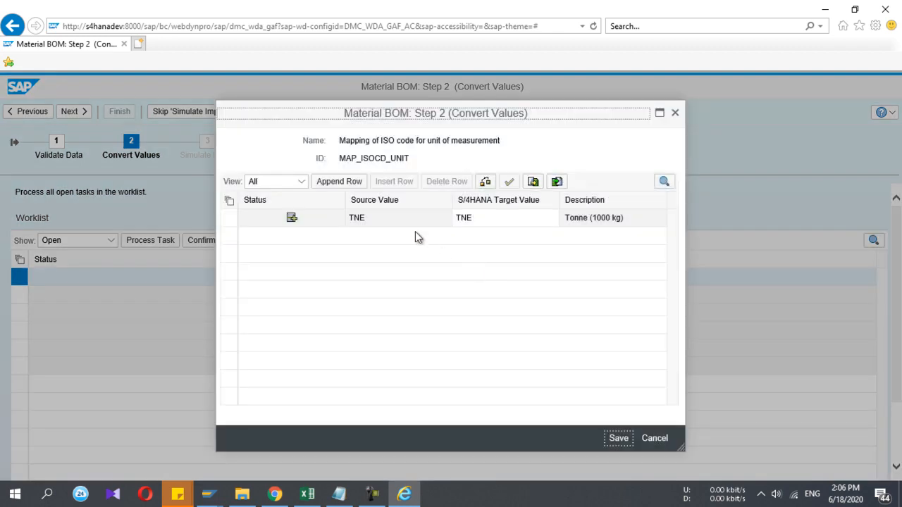
pyautogui.moveTo(484, 229)
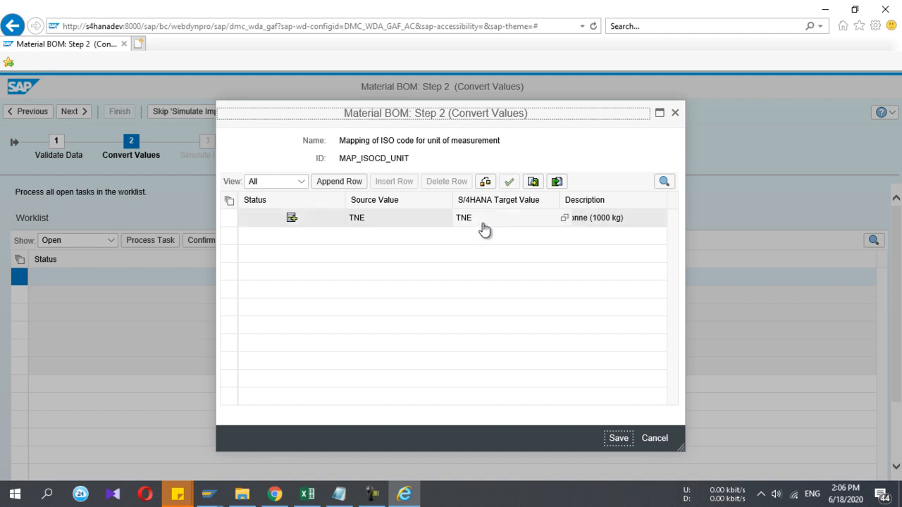
pyautogui.moveTo(476, 224)
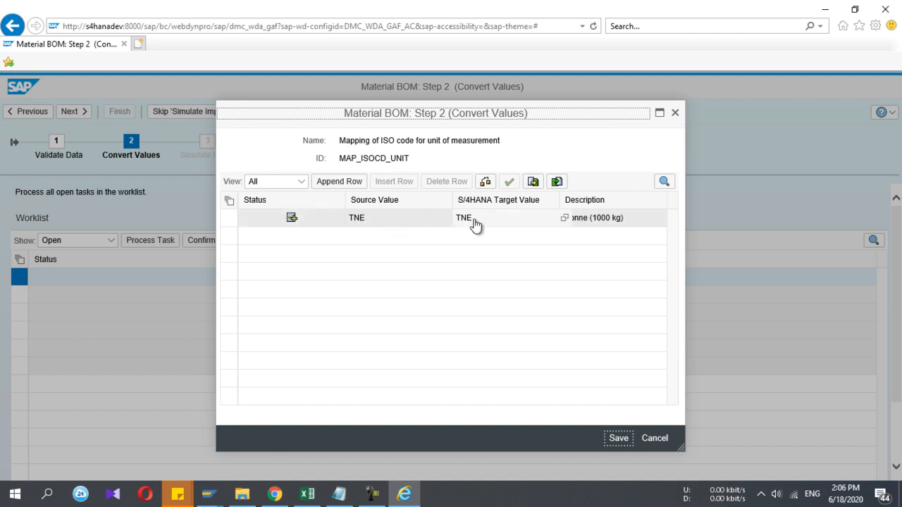
pyautogui.moveTo(515, 227)
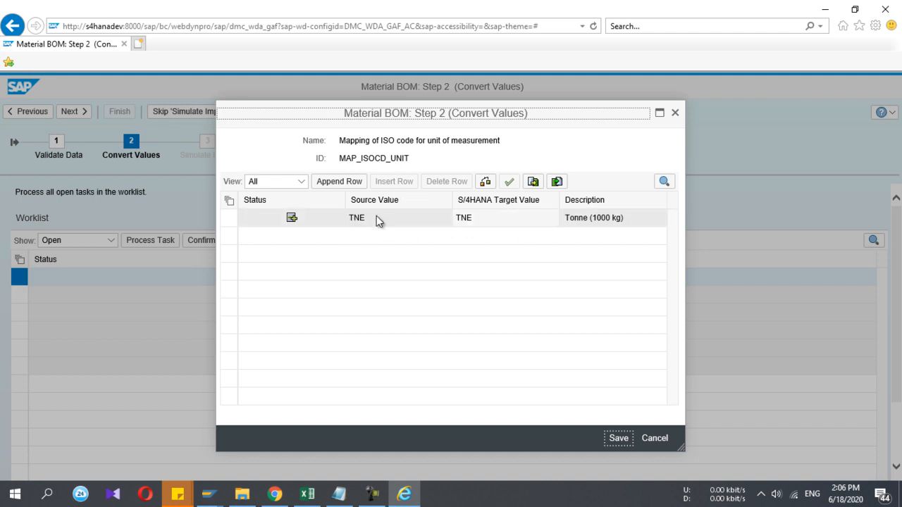
pyautogui.moveTo(366, 223)
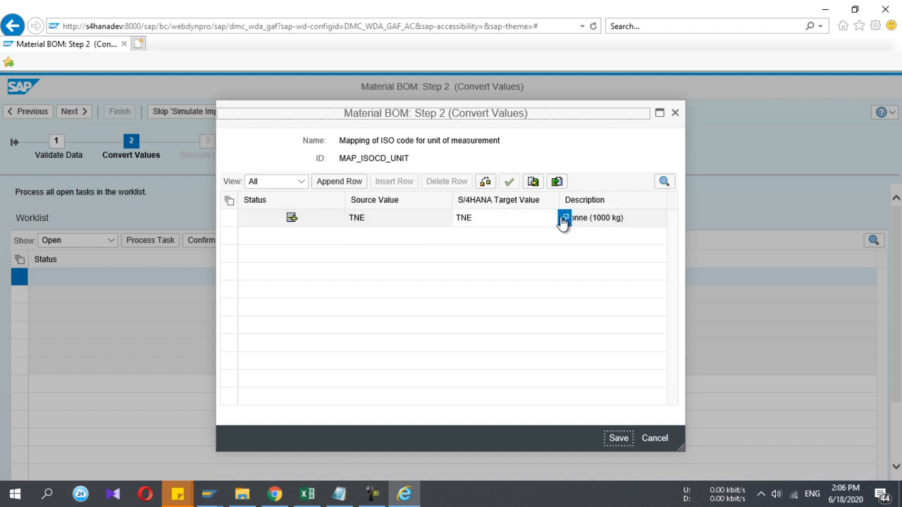
pyautogui.moveTo(541, 226)
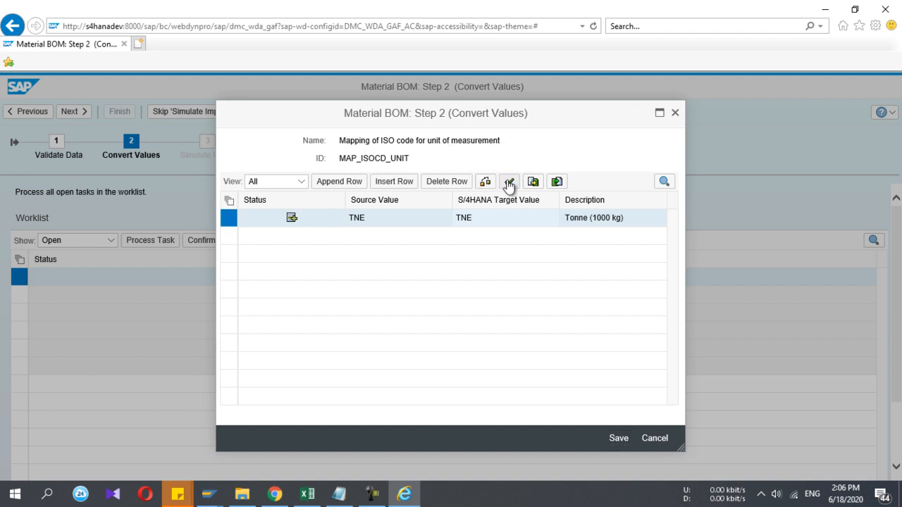
# - Confirm the TNE to TNE unit mapping and save it
pyautogui.click(509, 181)
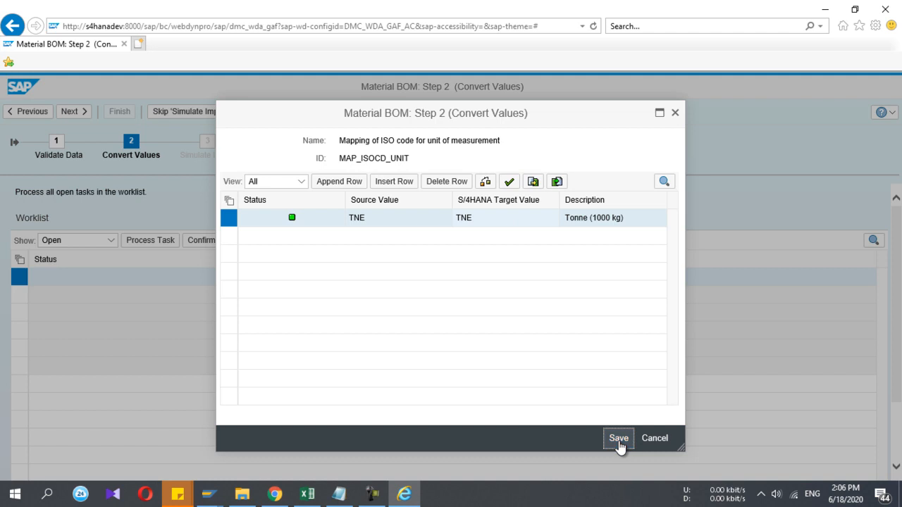
pyautogui.click(618, 437)
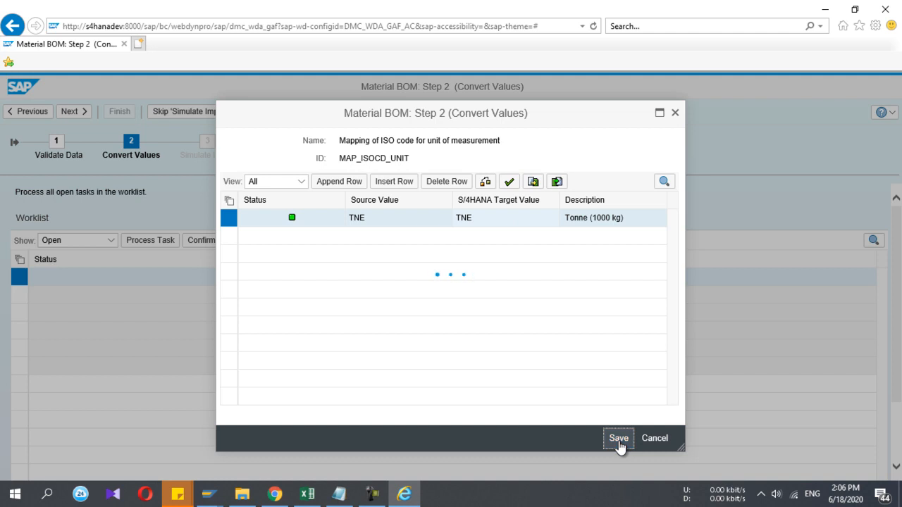
pyautogui.click(618, 437)
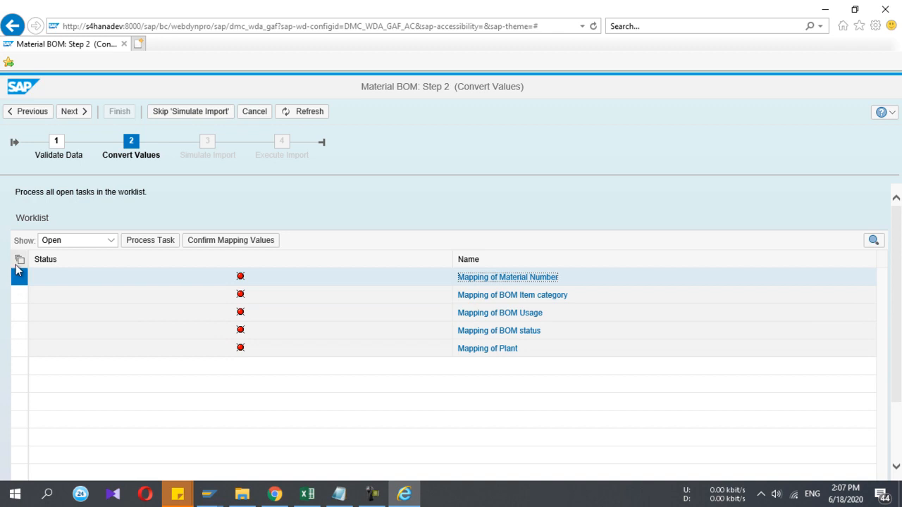
# - Select all five remaining mapping tasks and confirm their proposed mapping values together
pyautogui.click(20, 259)
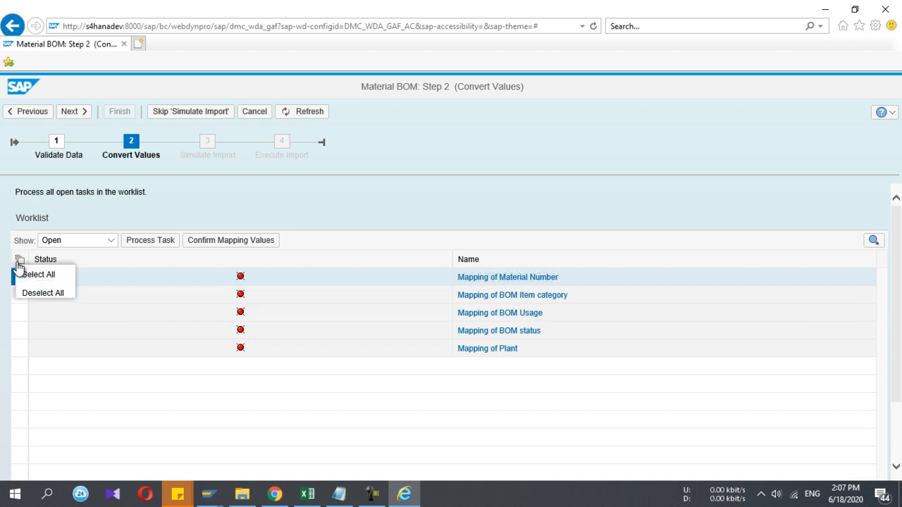
pyautogui.click(39, 273)
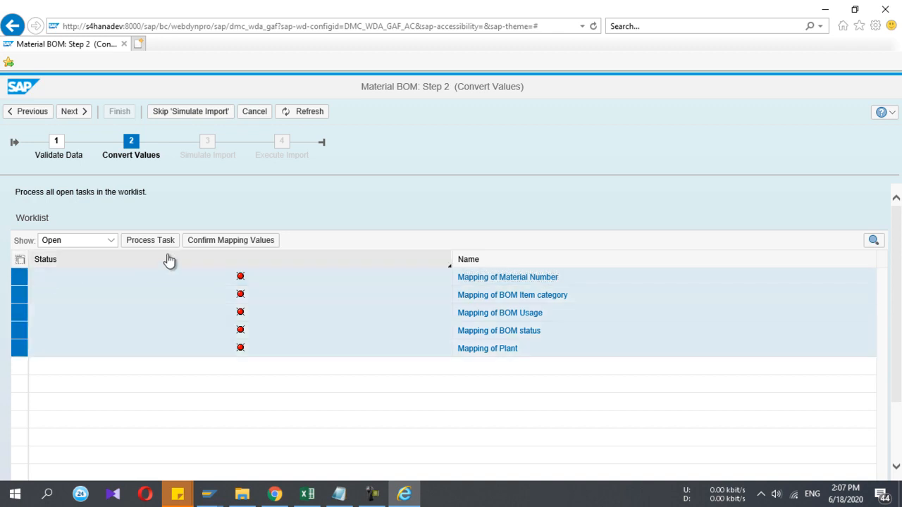
pyautogui.moveTo(228, 253)
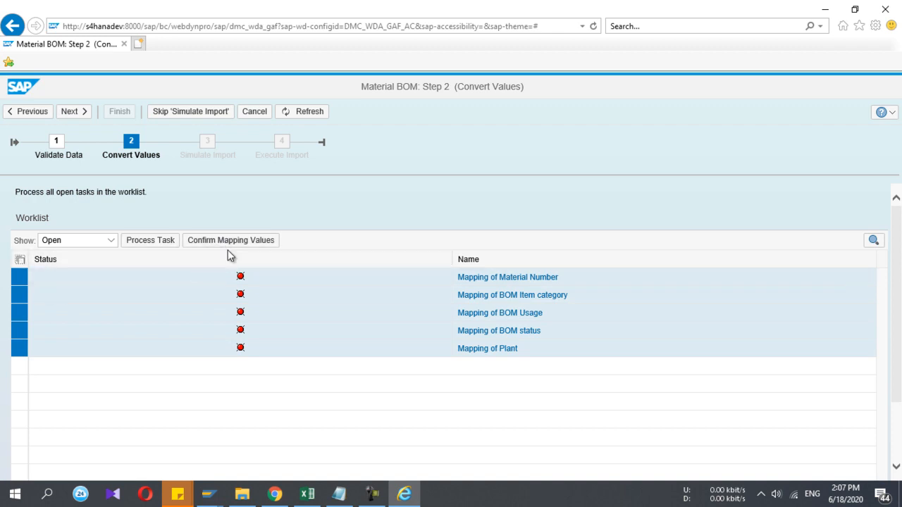
pyautogui.moveTo(231, 245)
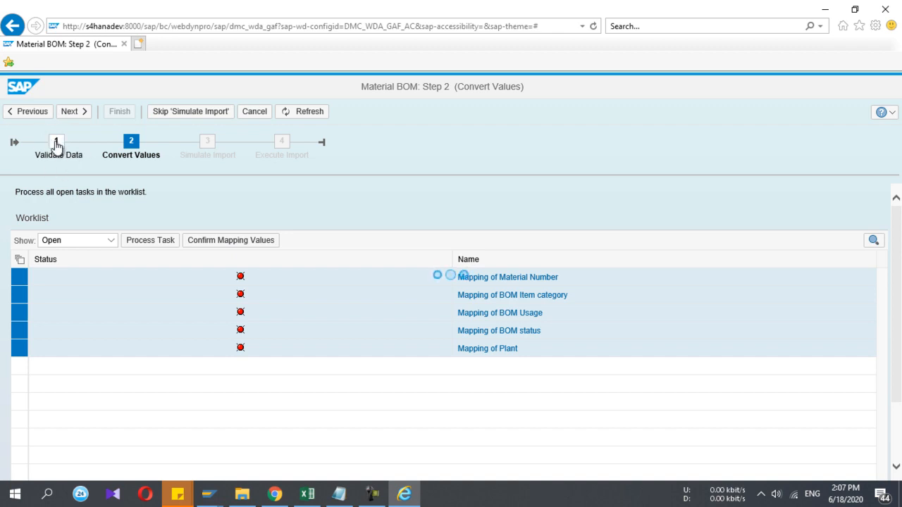
pyautogui.click(231, 239)
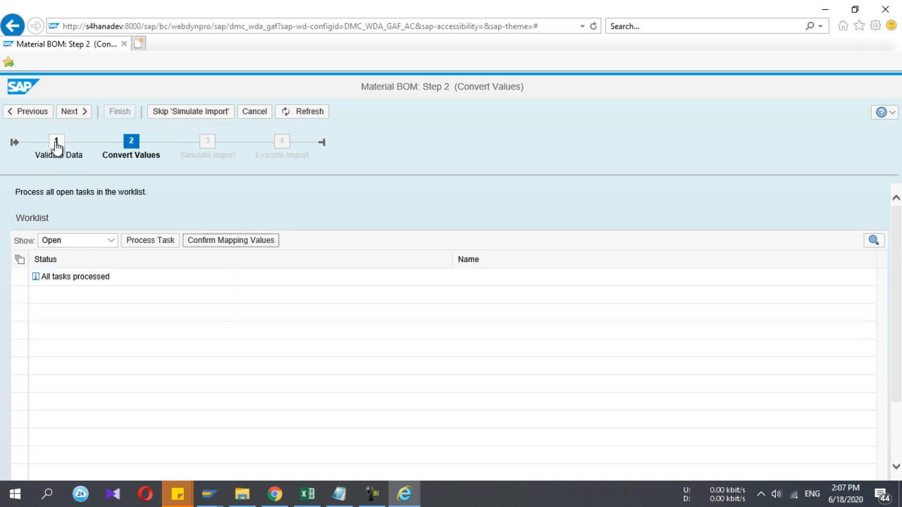
pyautogui.moveTo(120, 152)
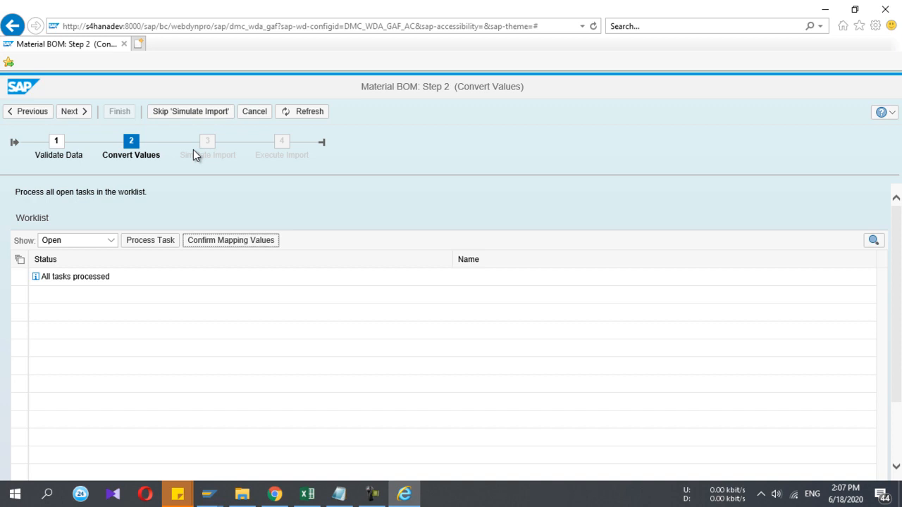
pyautogui.moveTo(190, 111)
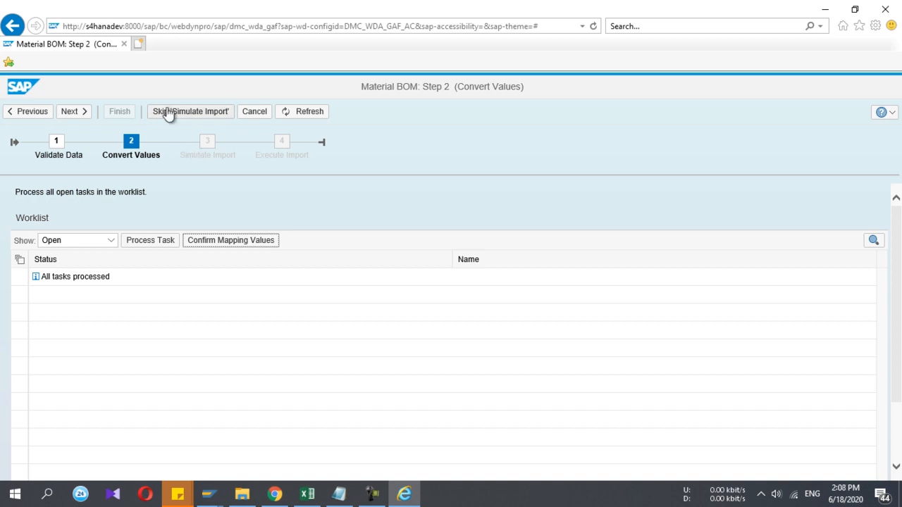
pyautogui.moveTo(175, 116)
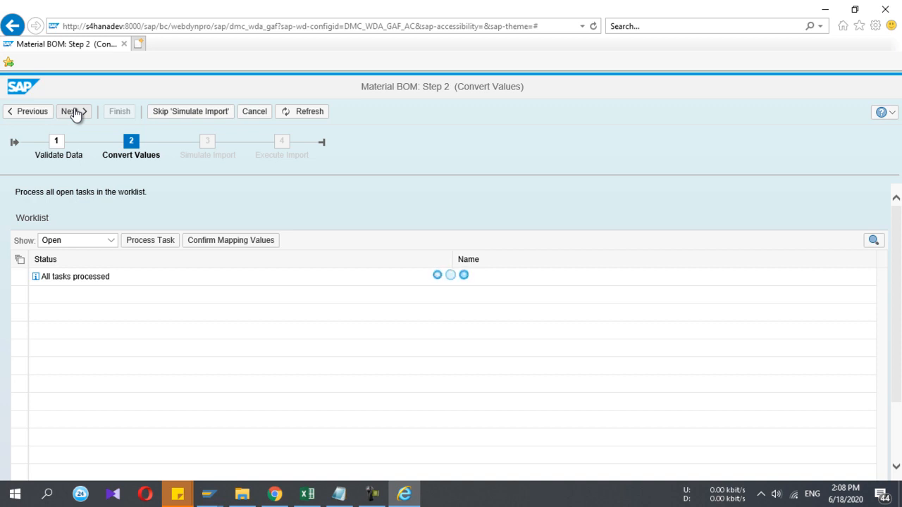
# - Start Simulate Import for the Material BOM file and dismiss the progress dialog at 100%
pyautogui.click(71, 111)
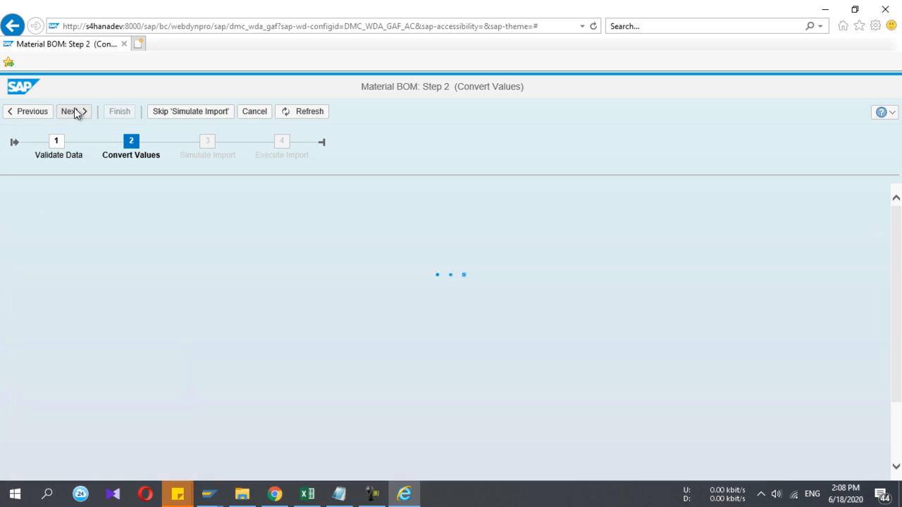
pyautogui.click(69, 111)
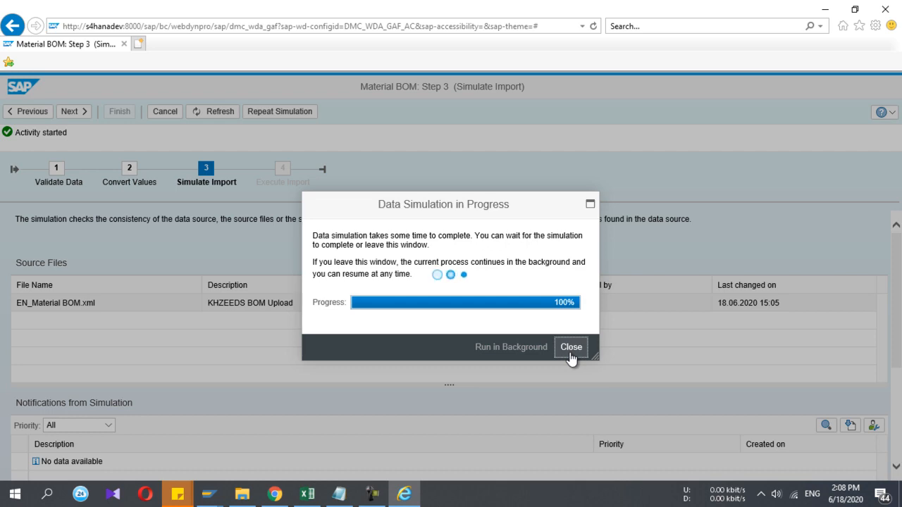
pyautogui.click(571, 347)
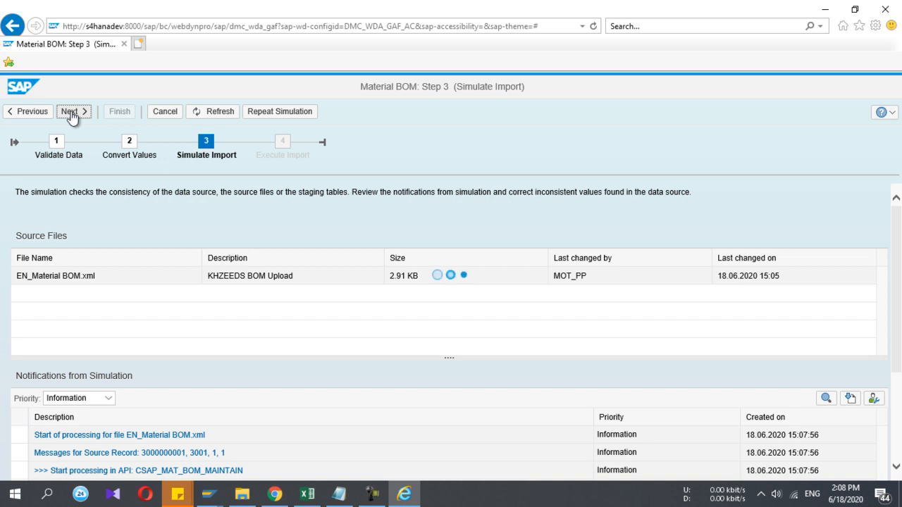
pyautogui.moveTo(177, 273)
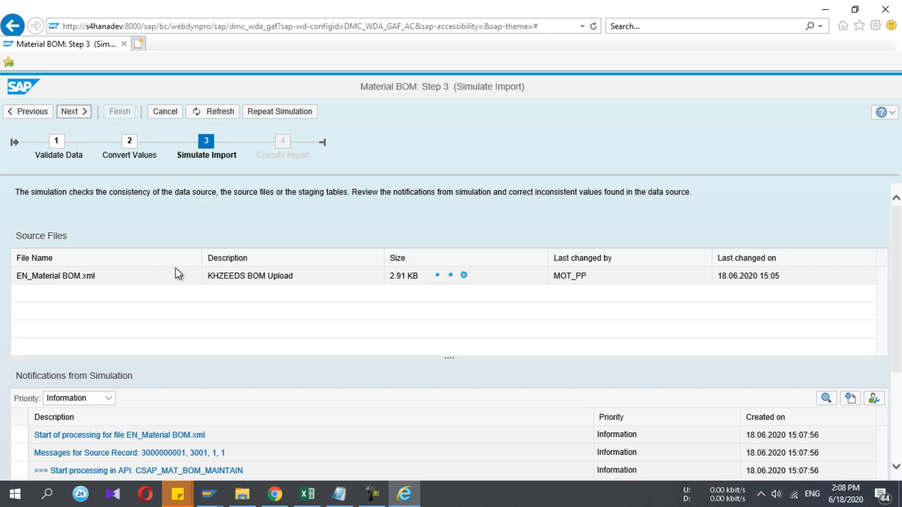
# - Execute the Material BOM import to 100%, review the notifications and finish the transfer
pyautogui.click(69, 111)
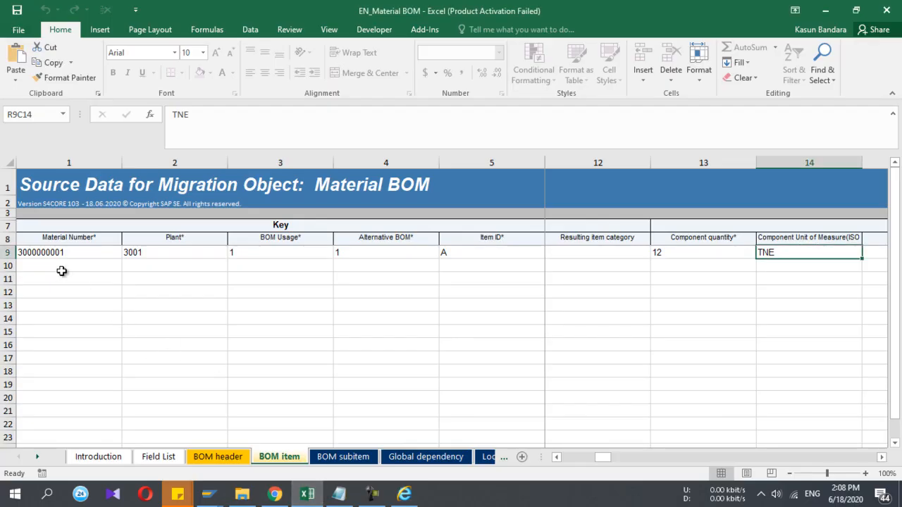
pyautogui.click(67, 252)
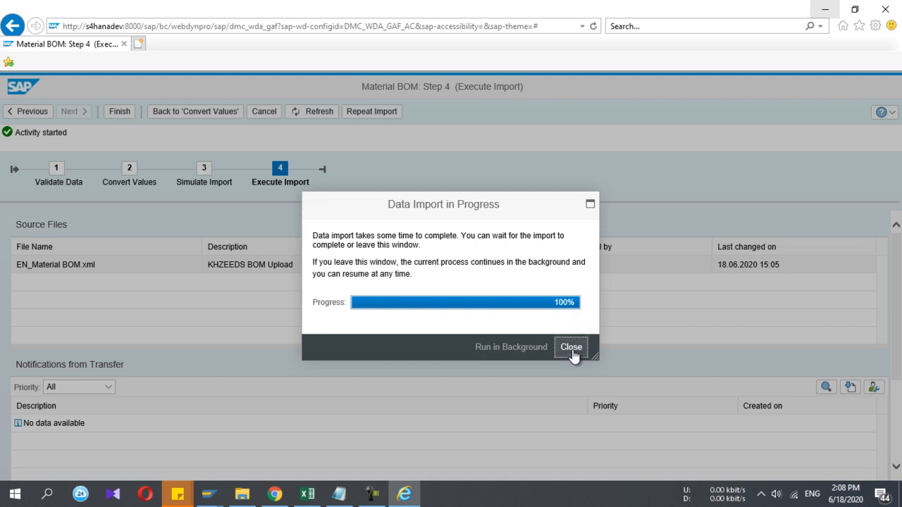
pyautogui.click(571, 347)
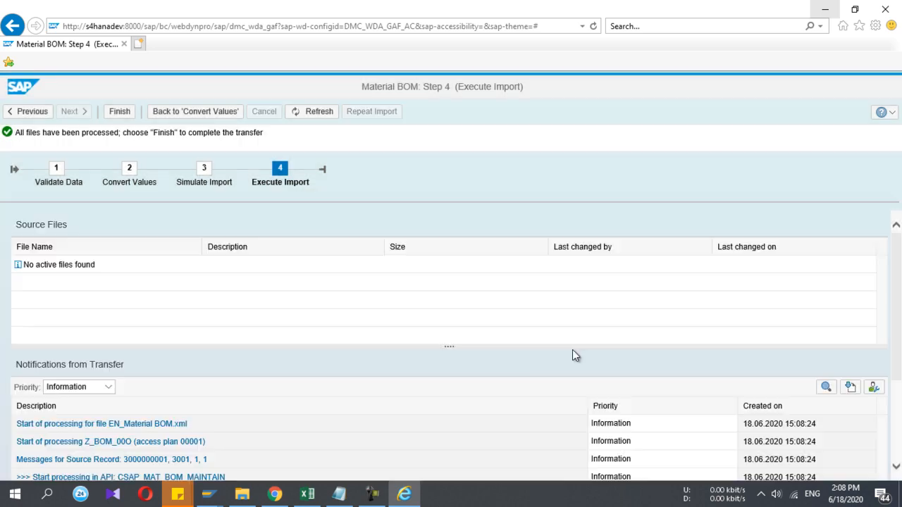
pyautogui.scroll(-3)
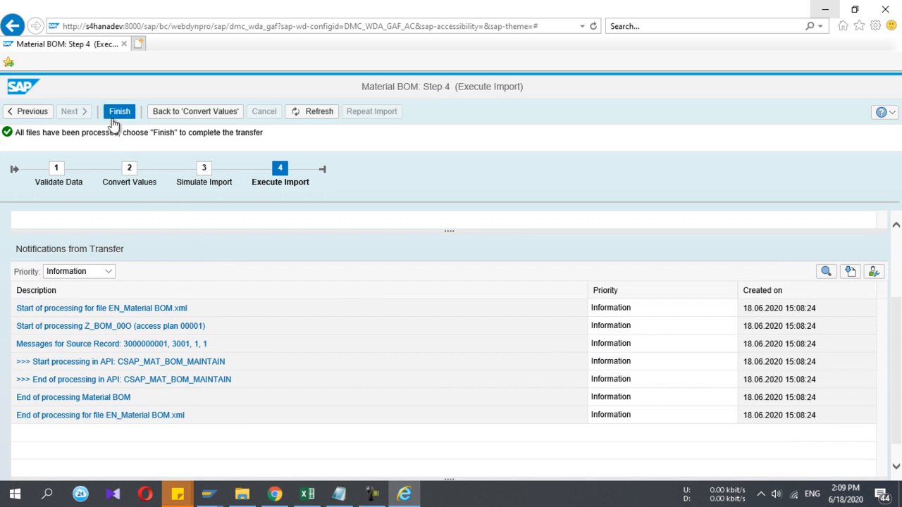
pyautogui.click(119, 112)
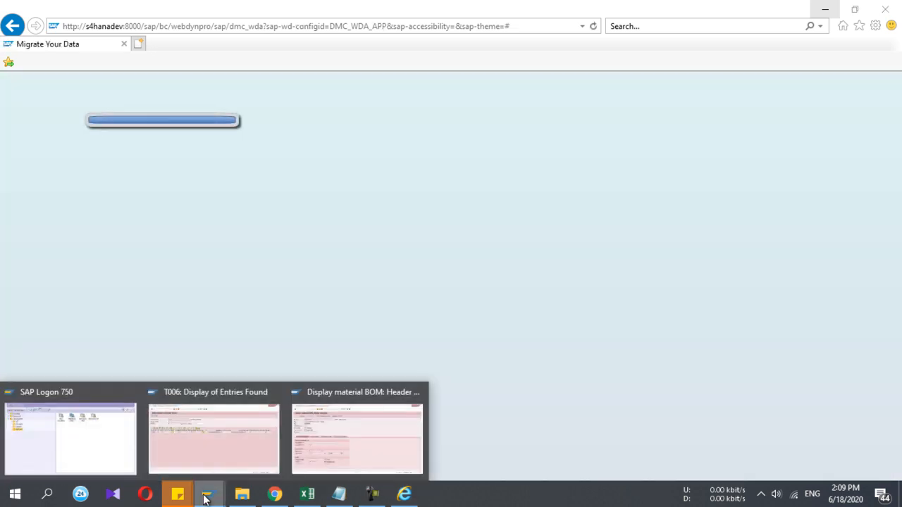
pyautogui.click(358, 437)
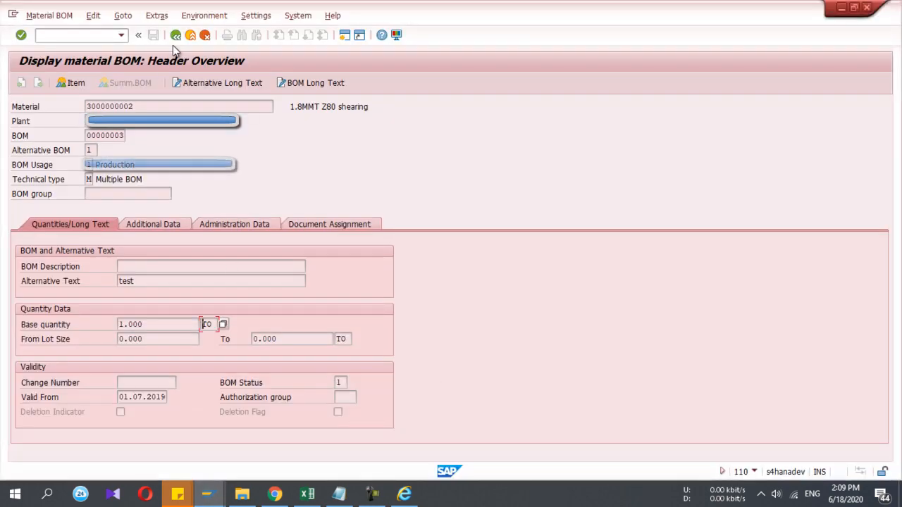
pyautogui.click(139, 35)
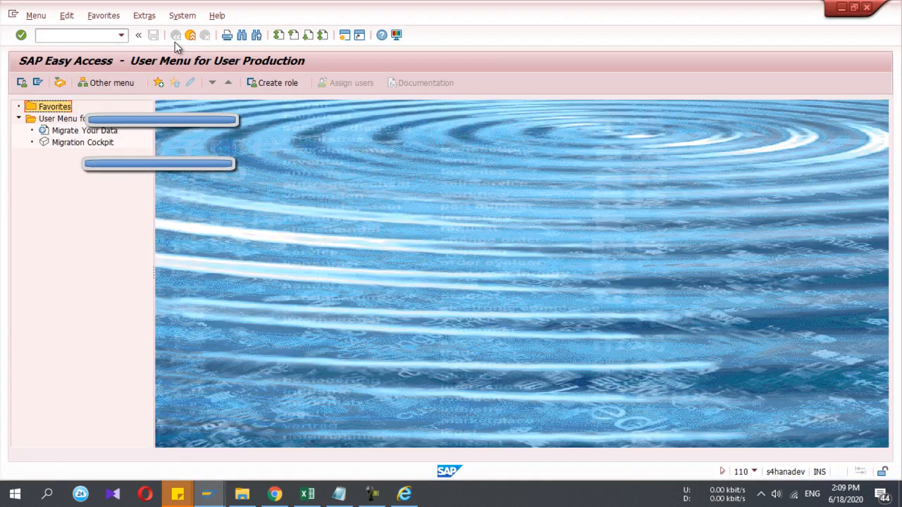
pyautogui.write('cd')
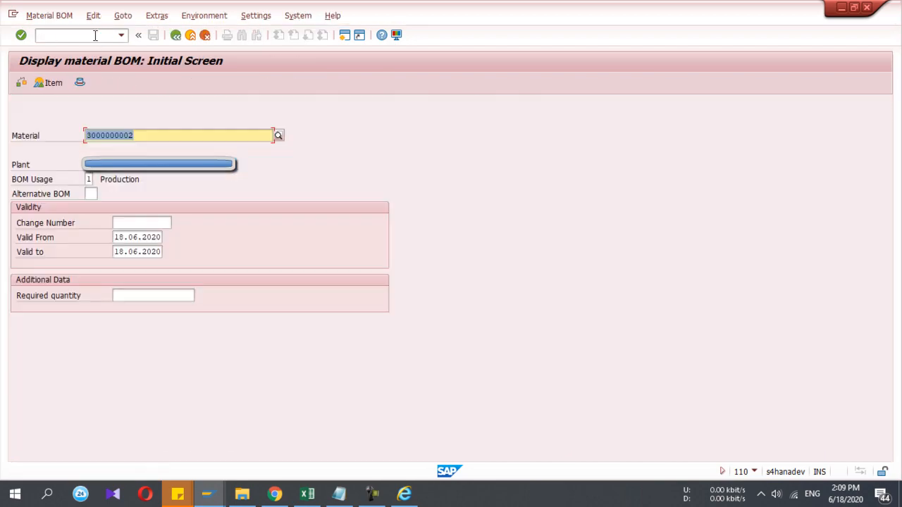
pyautogui.write('3000000001')
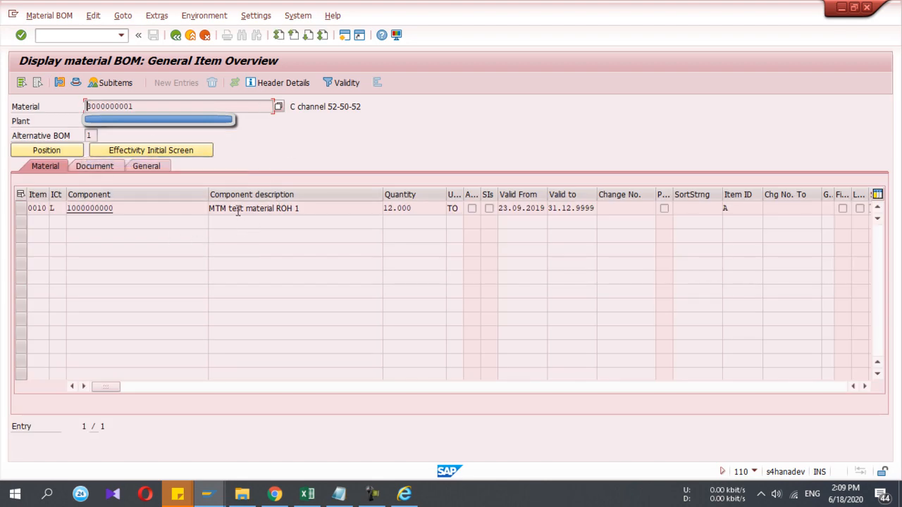
pyautogui.click(277, 82)
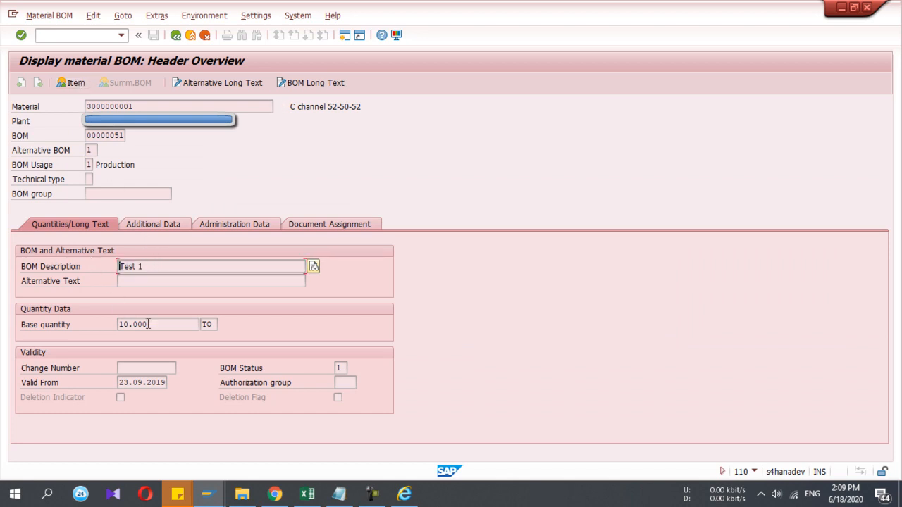
pyautogui.click(156, 324)
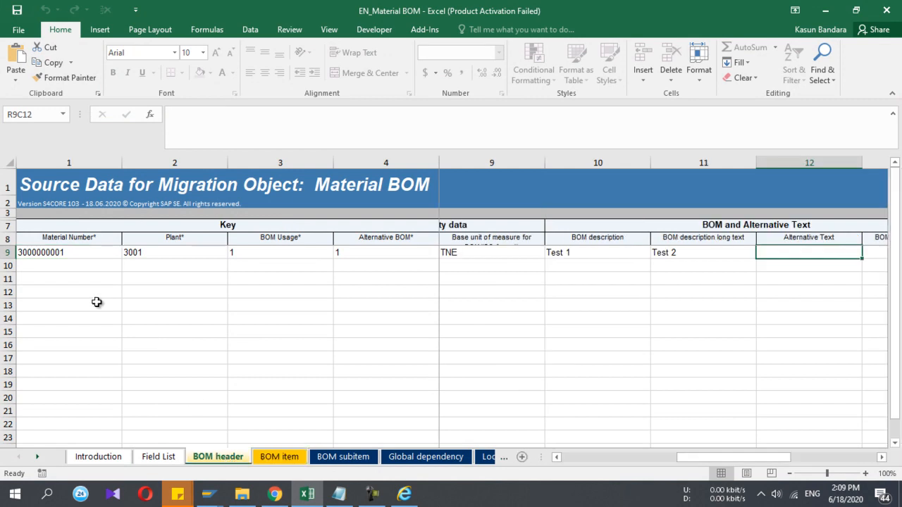
pyautogui.moveTo(68, 252); pyautogui.dragTo(67, 327)
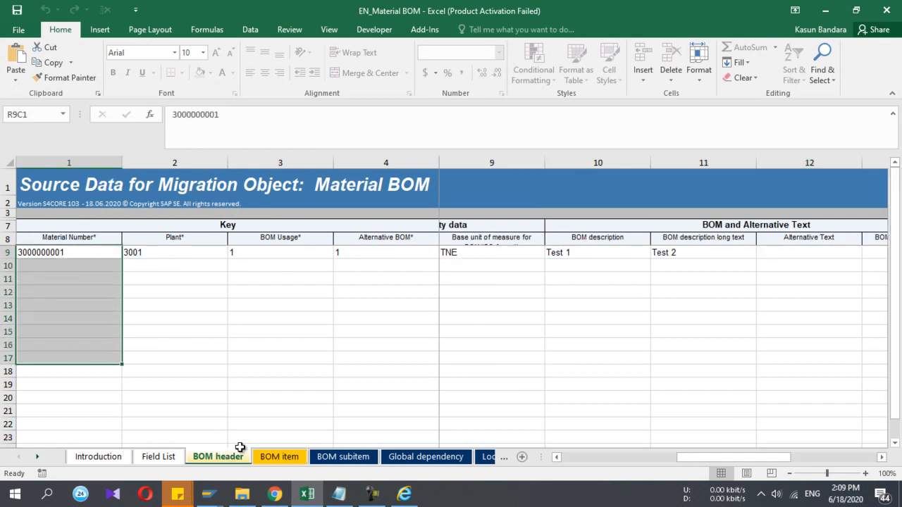
pyautogui.click(279, 456)
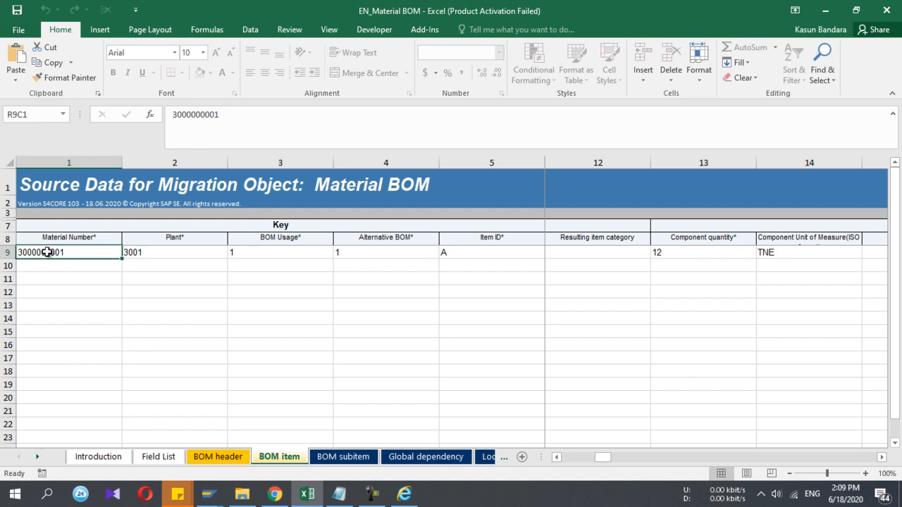
pyautogui.moveTo(68, 253); pyautogui.dragTo(174, 253)
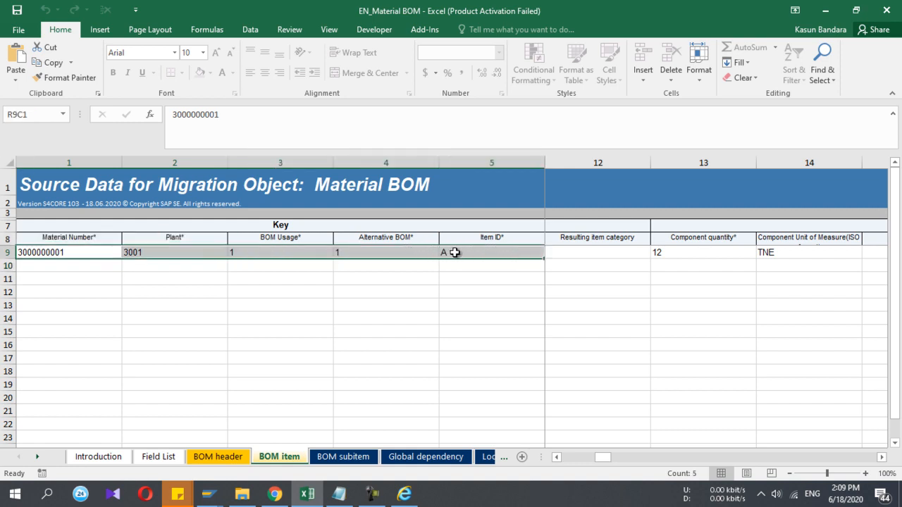
pyautogui.press('ctrl+v')
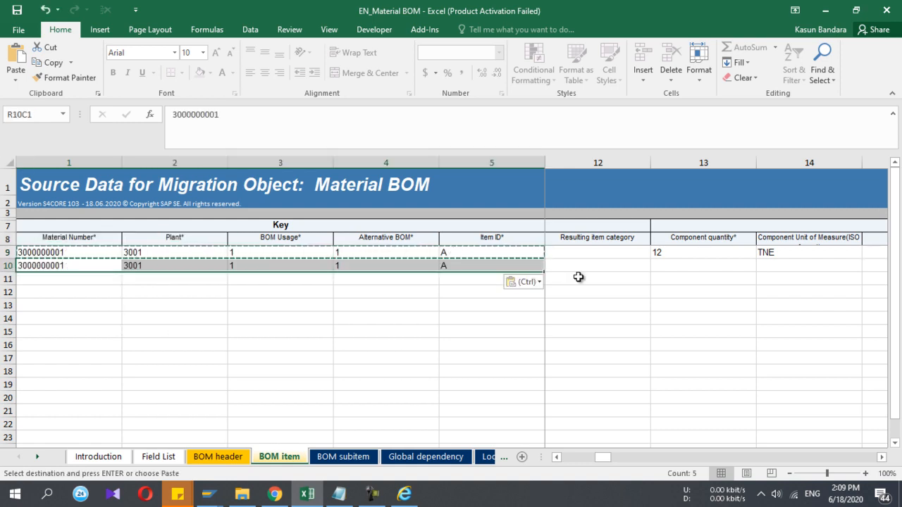